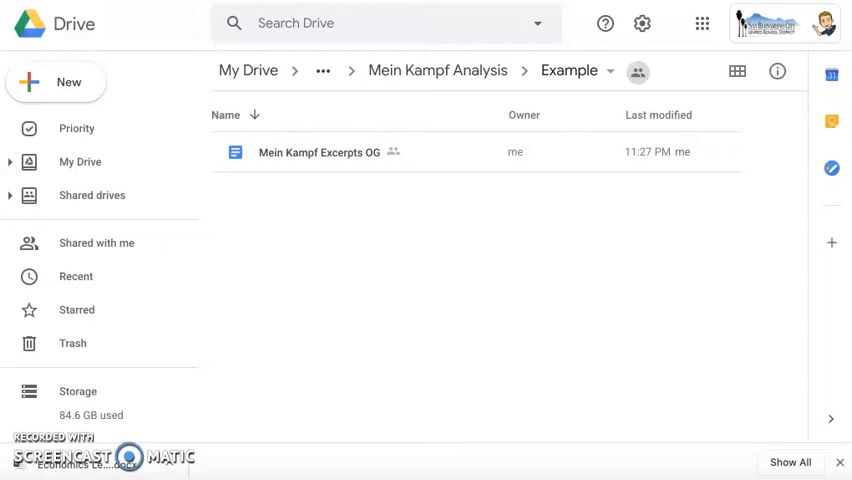
pyautogui.moveTo(248, 22)
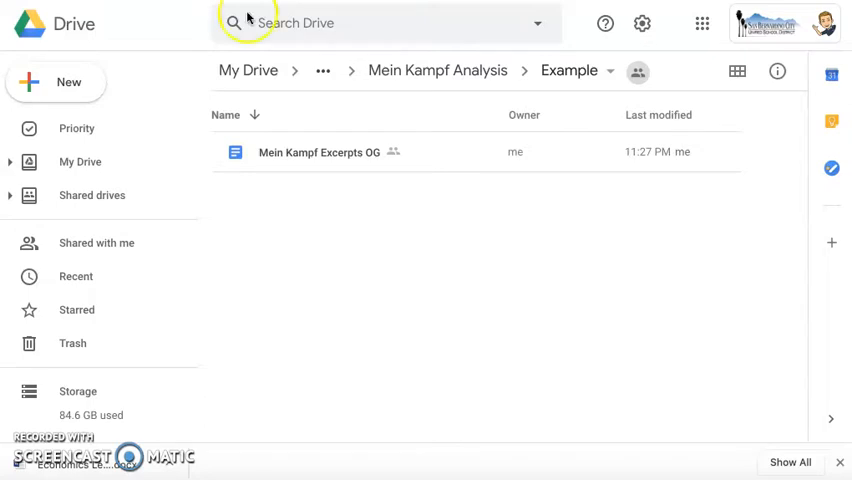
pyautogui.moveTo(318, 152)
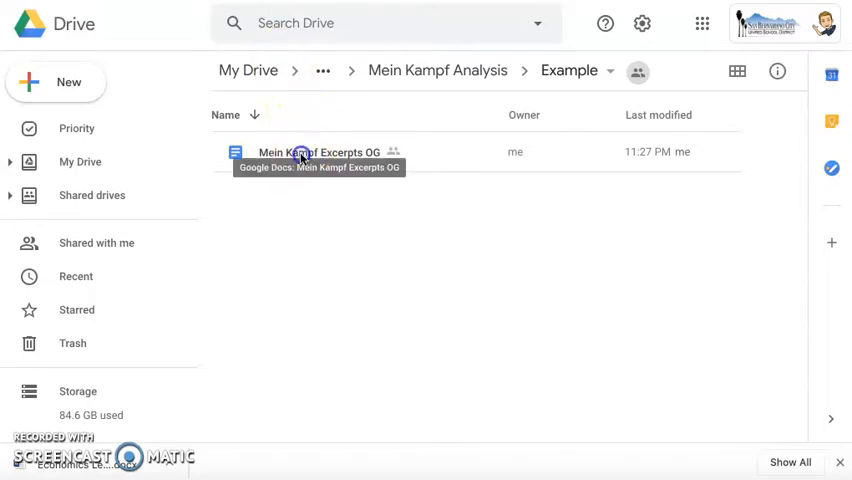
# - Review the Mein Kampf Excerpts OG doc's directions and numbered Document sections through Document 5
pyautogui.doubleClick(318, 152)
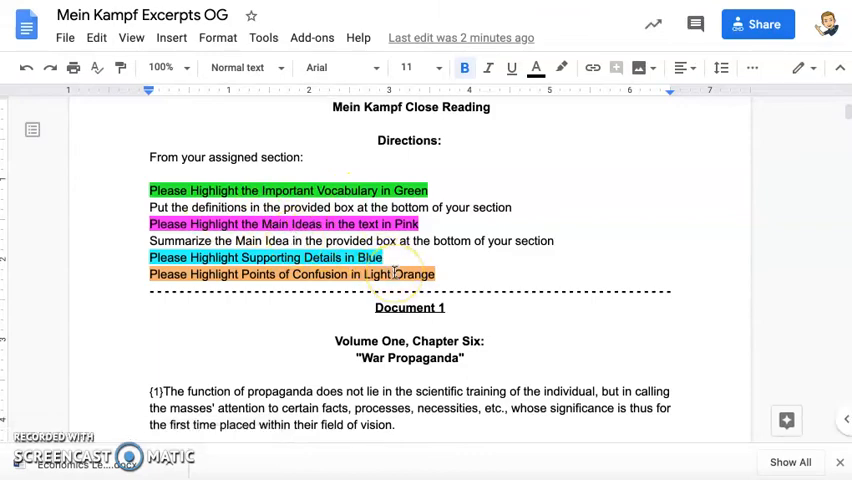
pyautogui.scroll(-3)
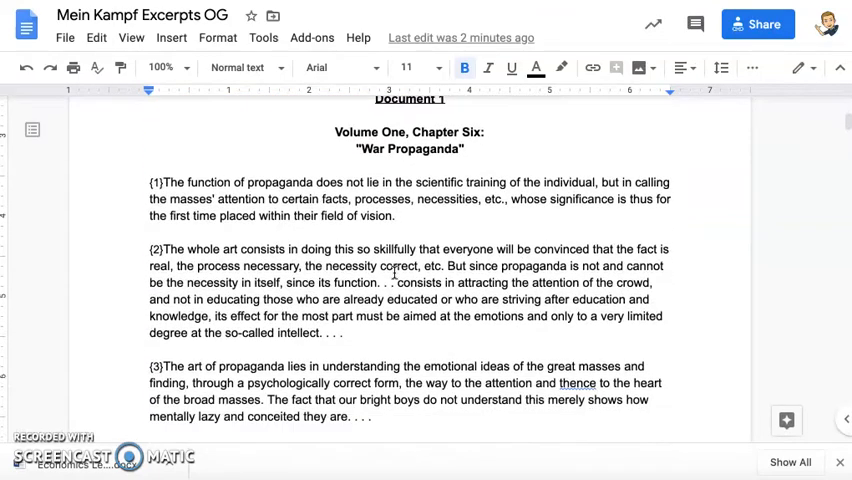
pyautogui.scroll(-3)
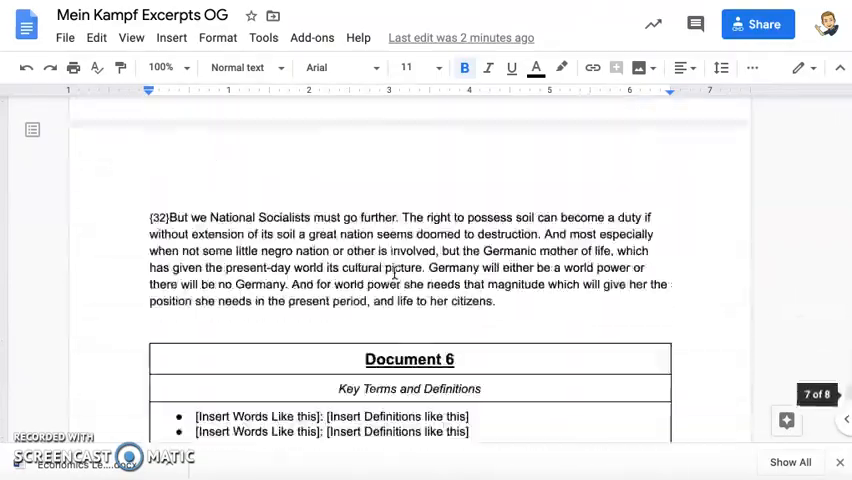
pyautogui.scroll(3)
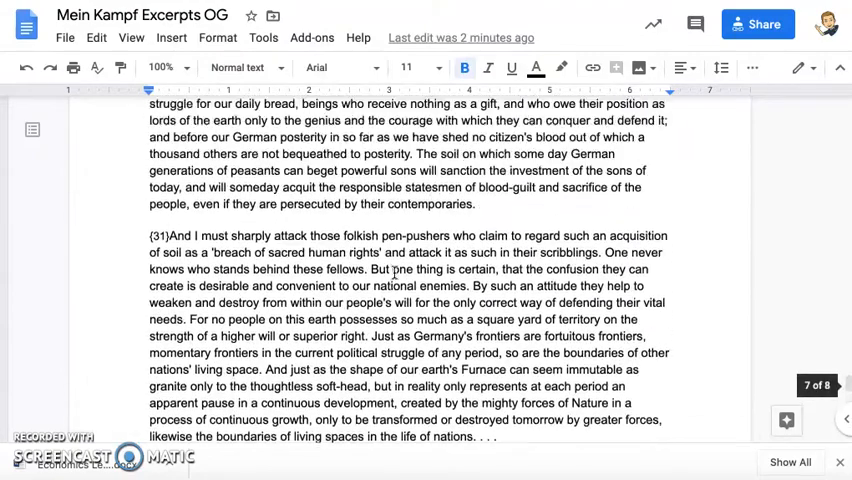
pyautogui.scroll(3)
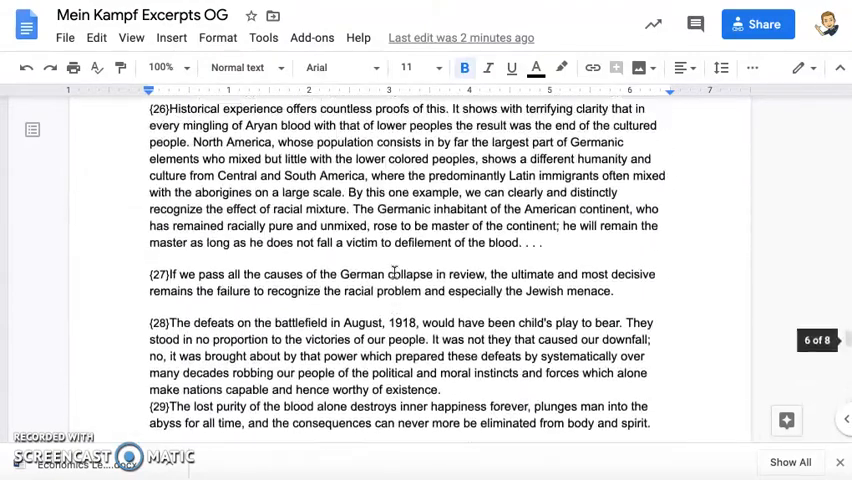
pyautogui.scroll(3)
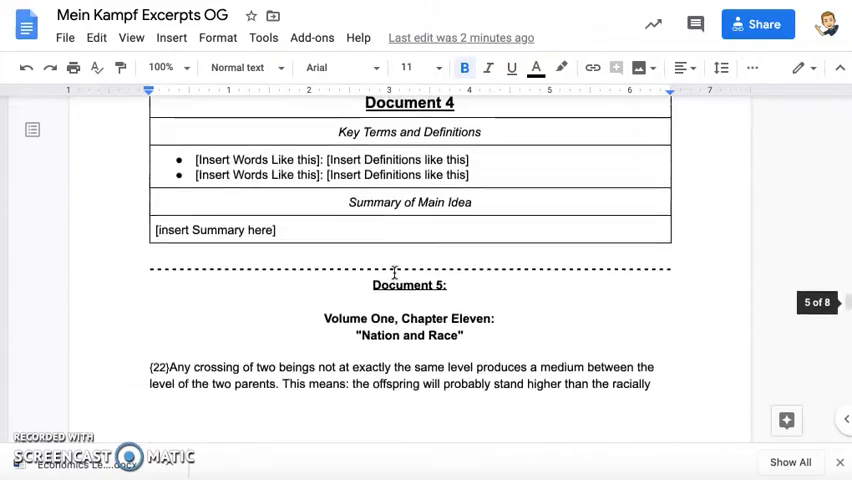
pyautogui.scroll(3)
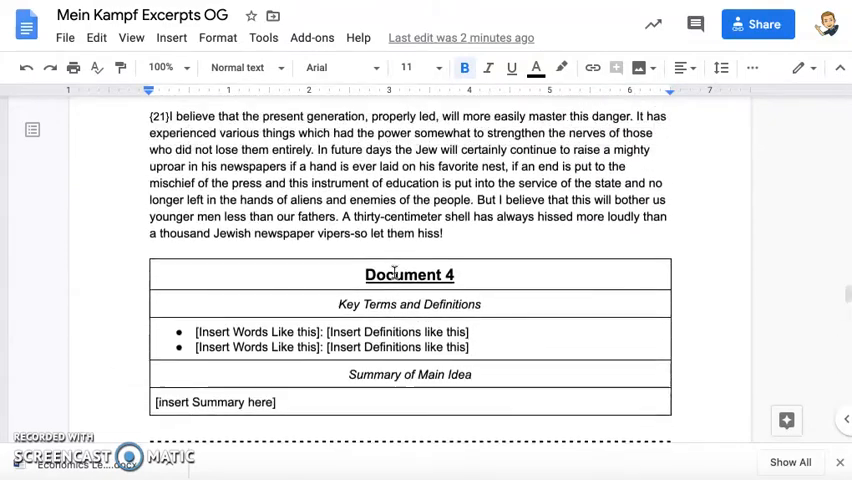
pyautogui.scroll(3)
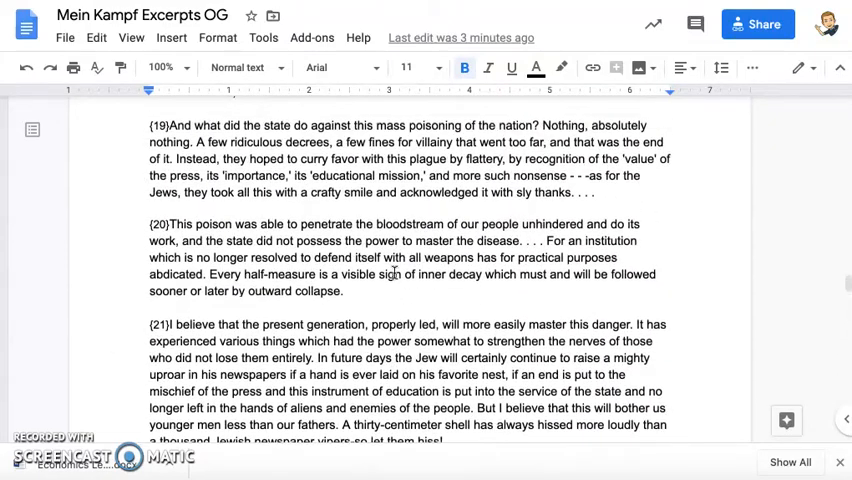
pyautogui.scroll(3)
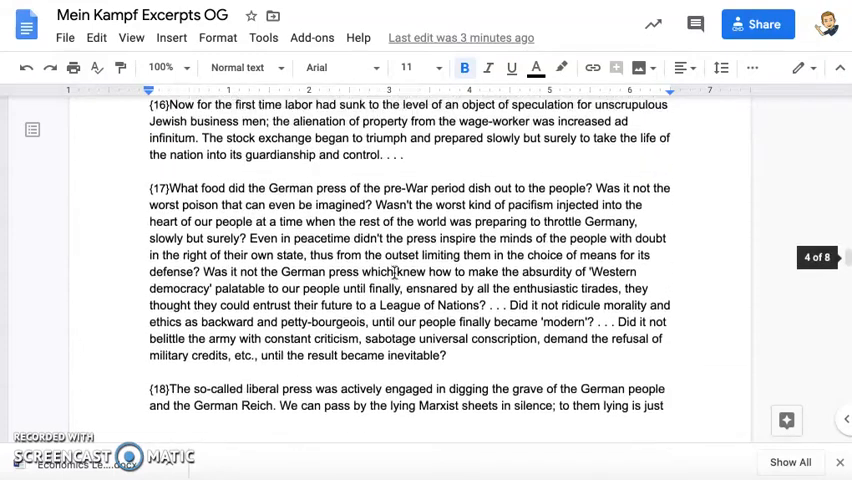
pyautogui.scroll(-3)
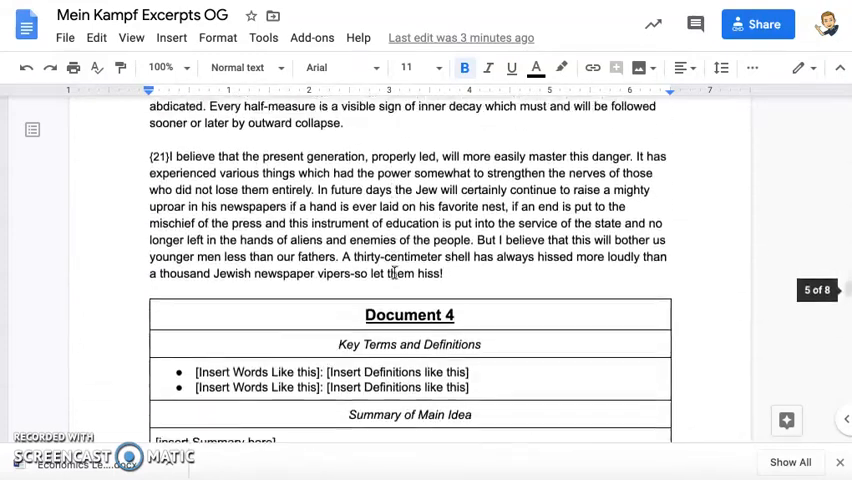
pyautogui.scroll(-3)
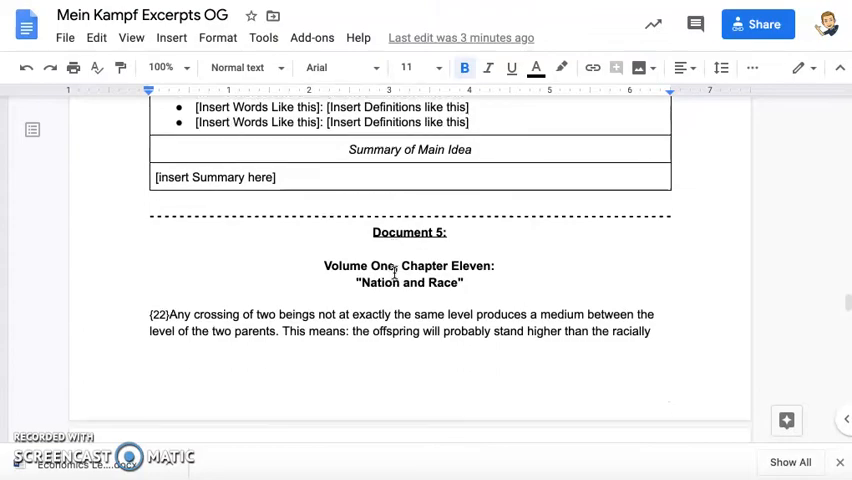
pyautogui.scroll(-3)
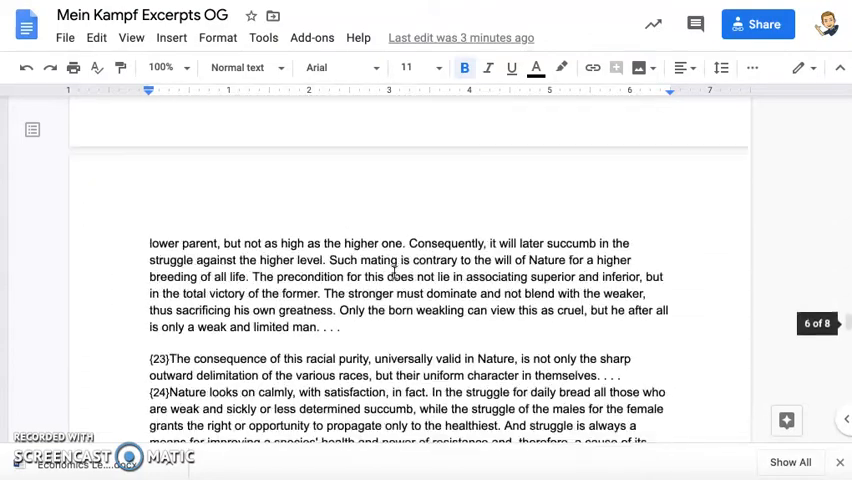
pyautogui.scroll(3)
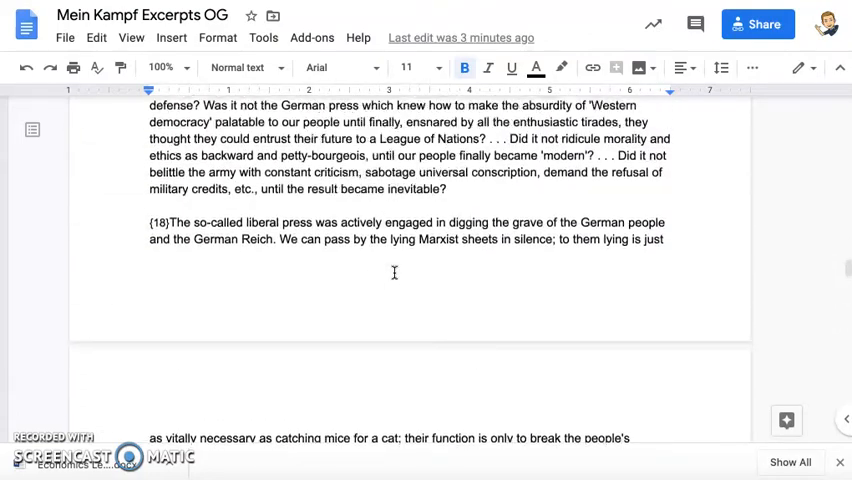
pyautogui.scroll(3)
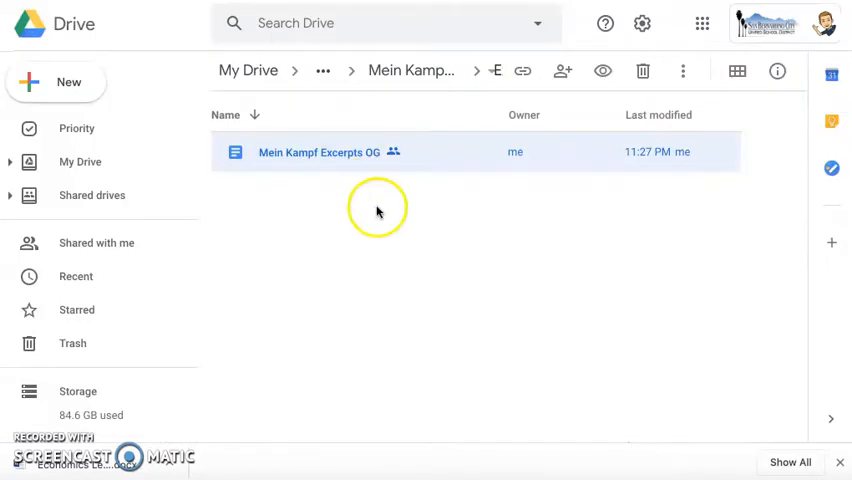
pyautogui.moveTo(340, 182)
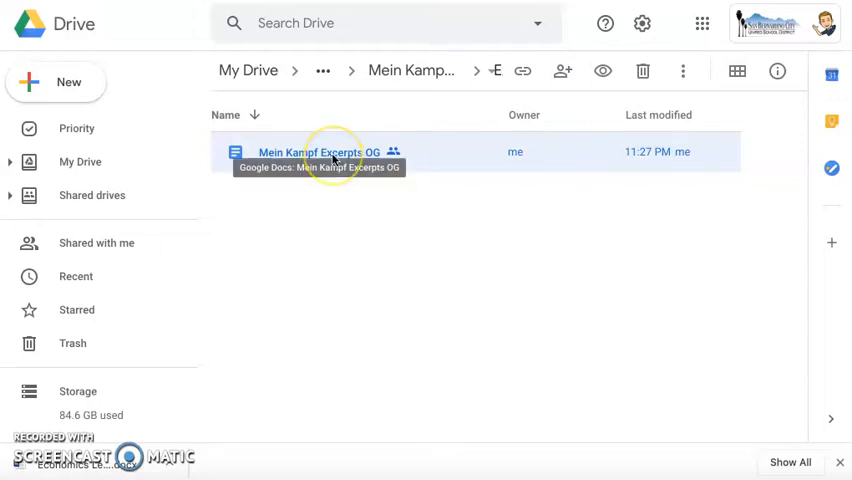
# - Copy the excerpts document and rename the copy 'A) Mein Kampf Excerpts OG'
pyautogui.rightClick(318, 152)
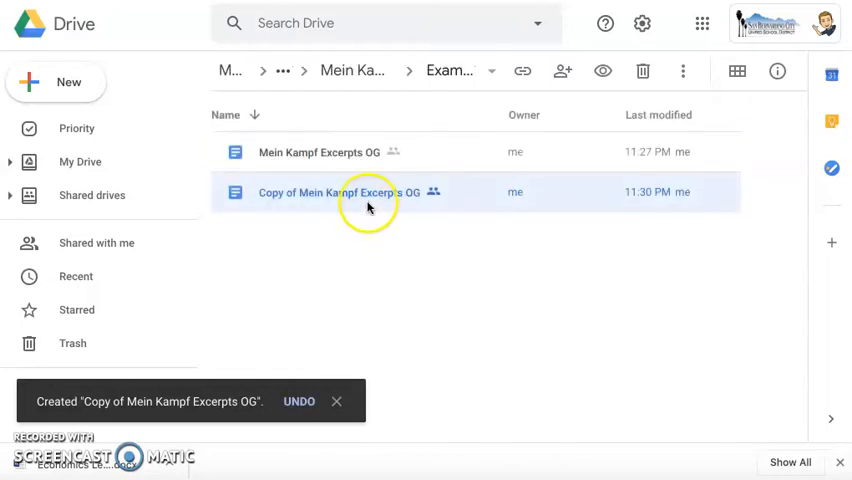
pyautogui.rightClick(350, 192)
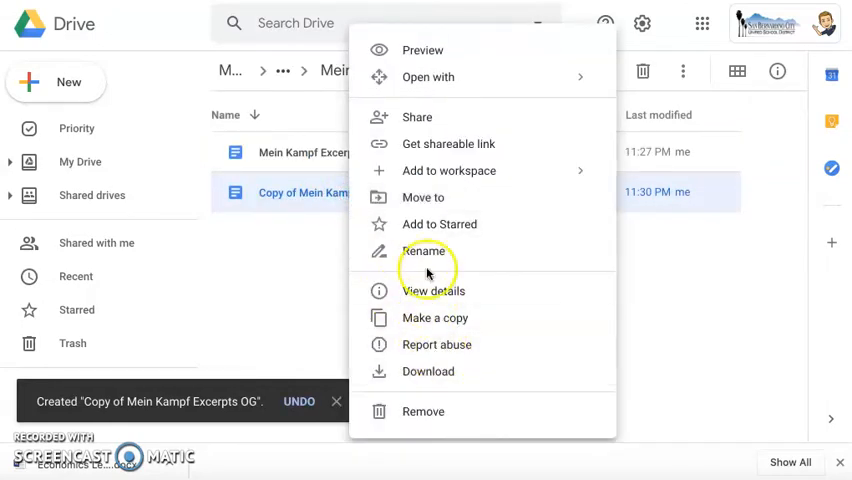
pyautogui.click(424, 252)
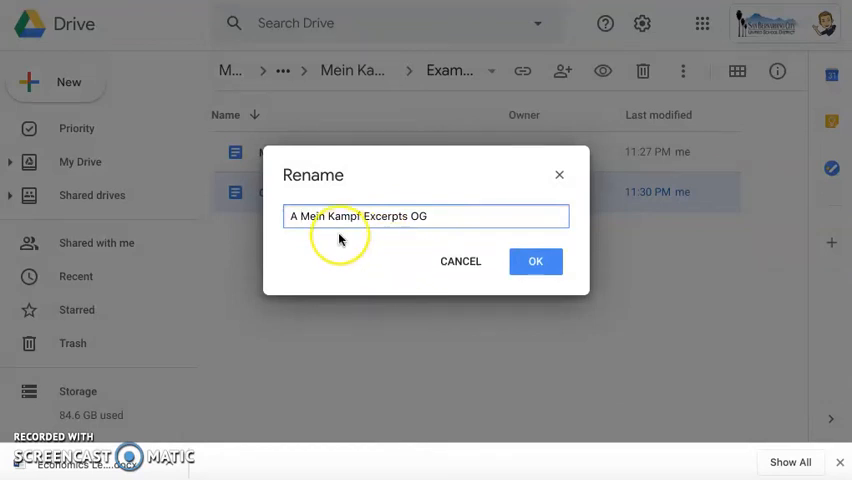
pyautogui.write(')')
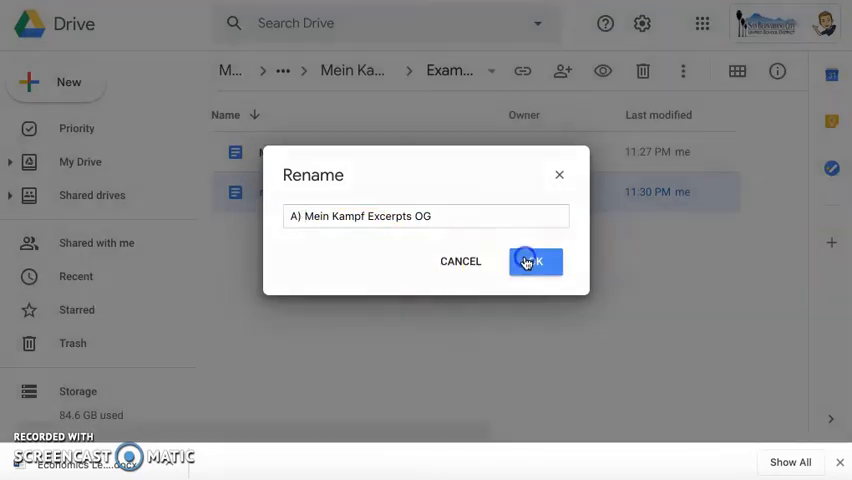
pyautogui.click(536, 260)
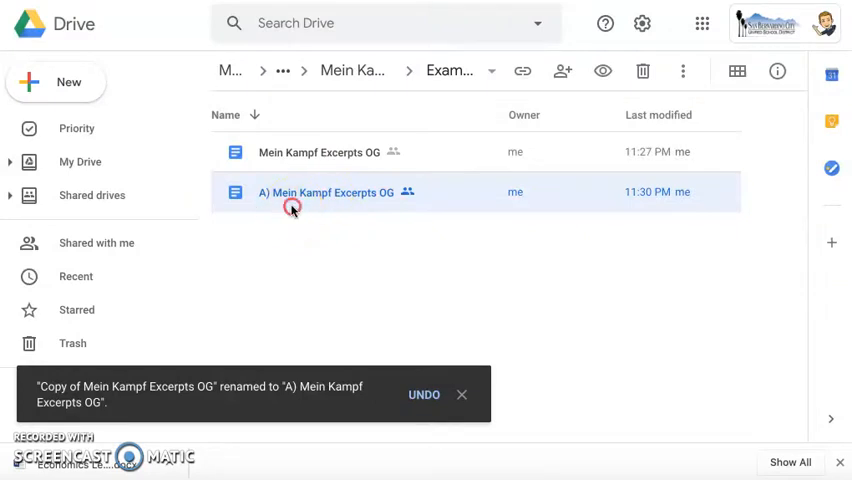
# - Make further copies from the A) document to build the lettered B) through F) set
pyautogui.rightClick(324, 192)
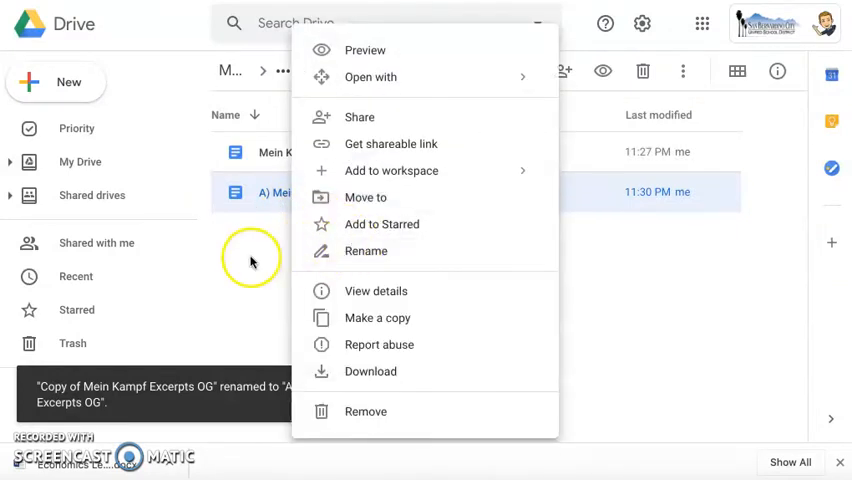
pyautogui.click(376, 316)
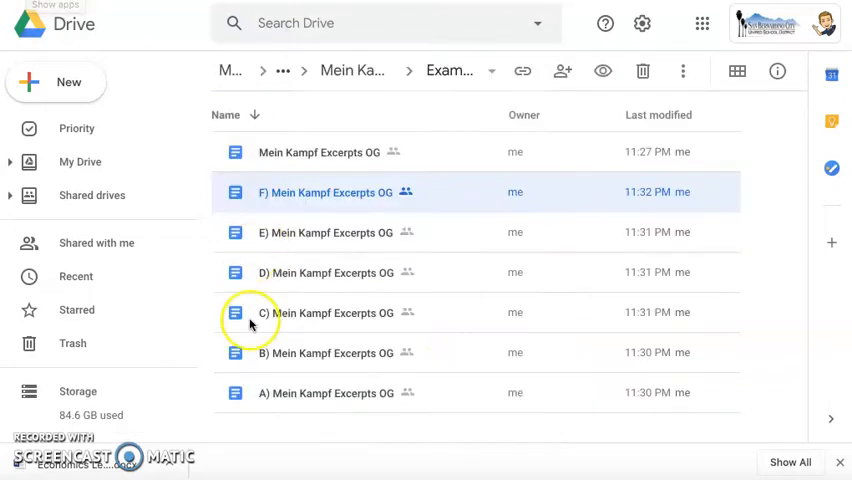
pyautogui.moveTo(370, 324)
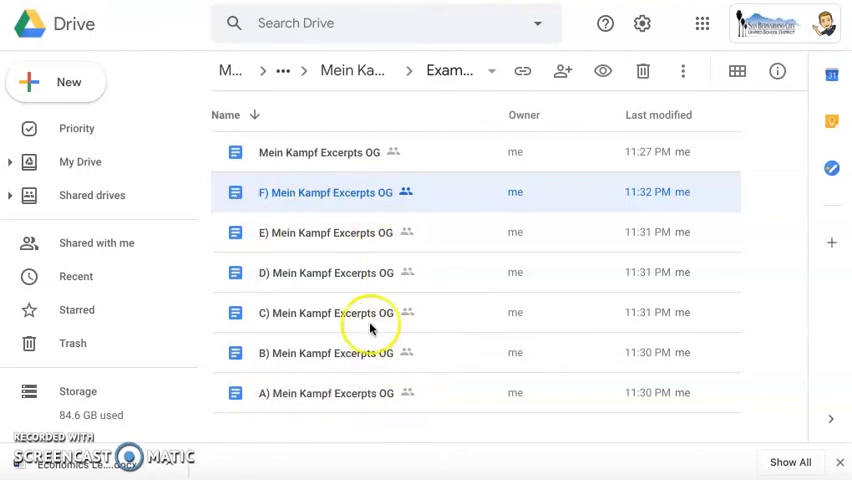
pyautogui.moveTo(336, 260)
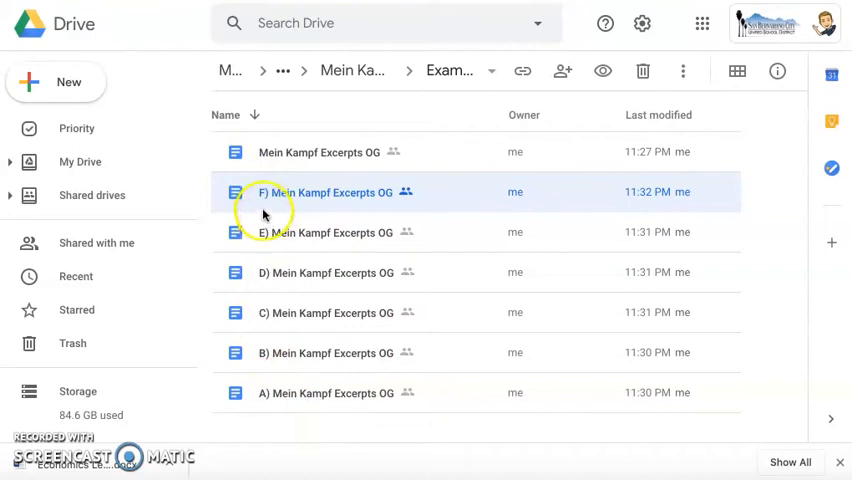
pyautogui.moveTo(268, 384)
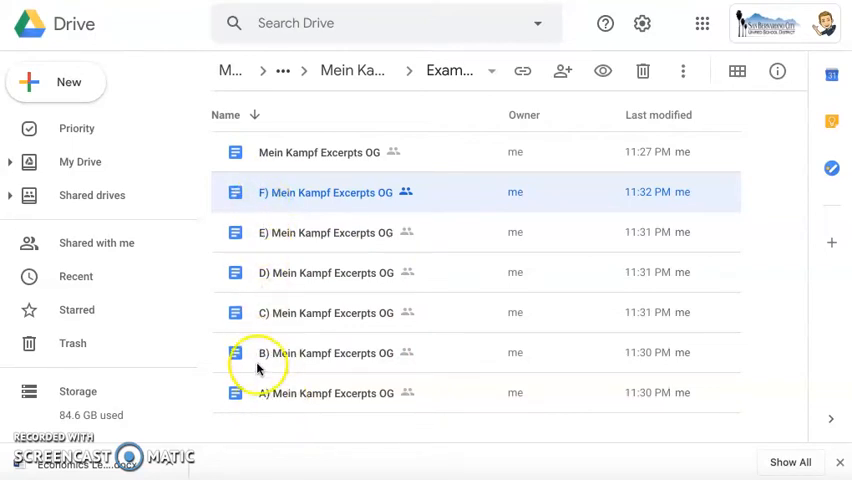
pyautogui.moveTo(280, 220)
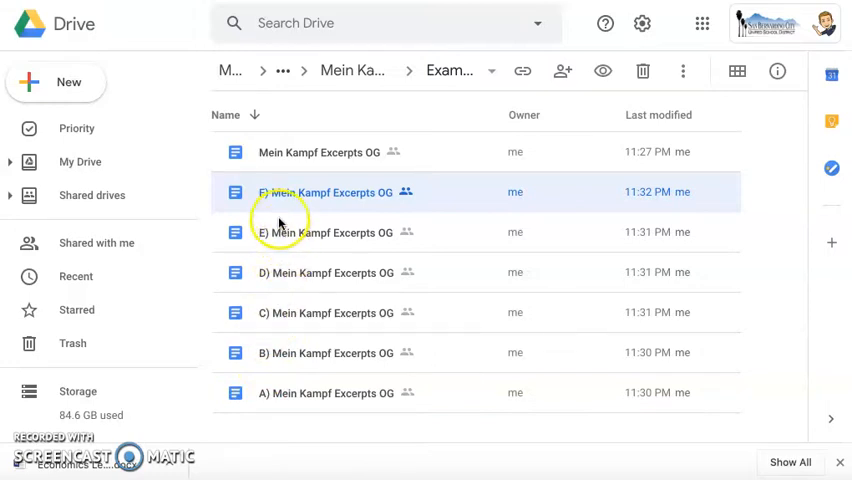
pyautogui.moveTo(340, 176)
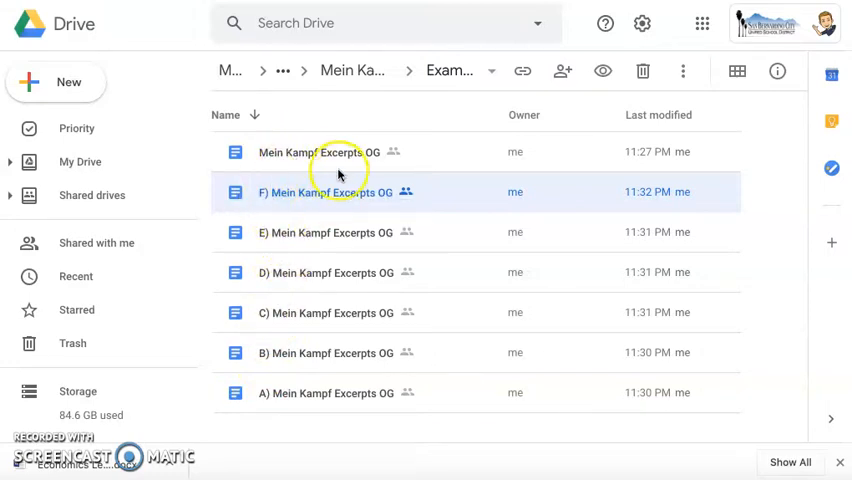
pyautogui.moveTo(362, 164)
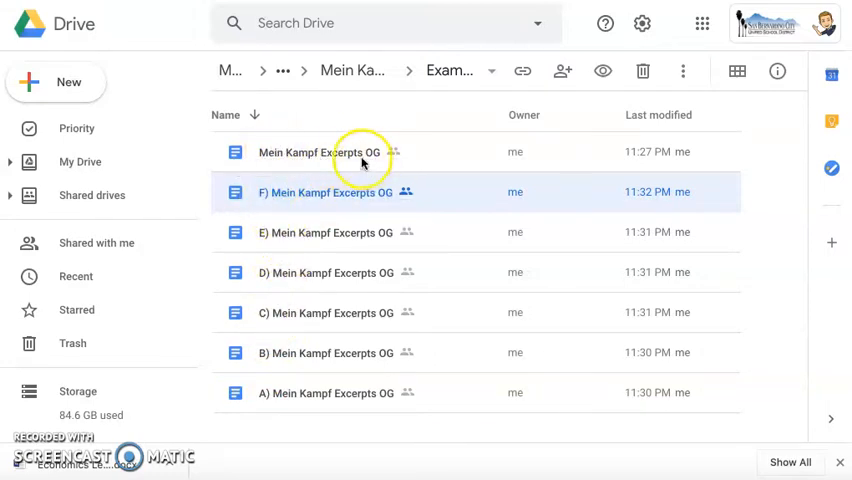
pyautogui.moveTo(320, 152)
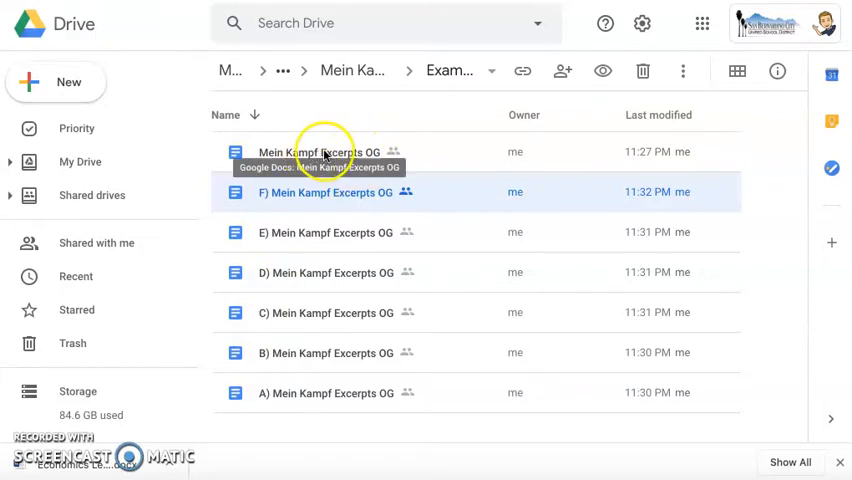
pyautogui.moveTo(312, 168)
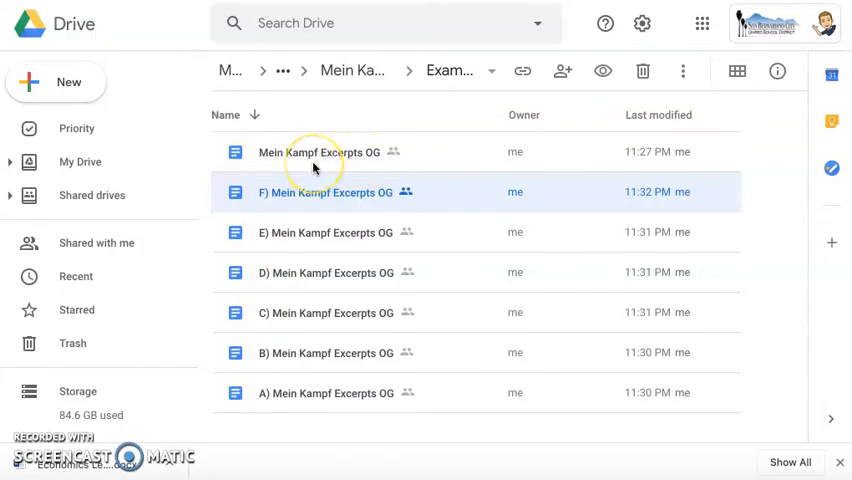
pyautogui.moveTo(304, 152)
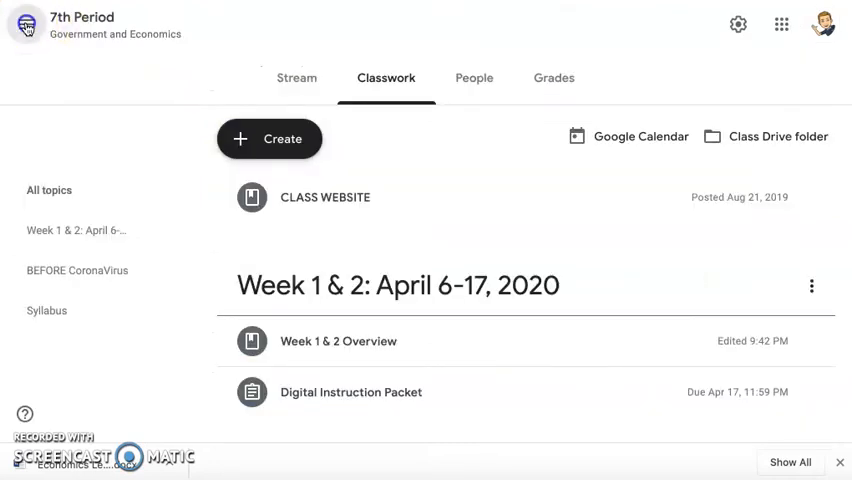
# - Switch to the 1st Period class's Classwork page and bring up the Create menu
pyautogui.click(26, 24)
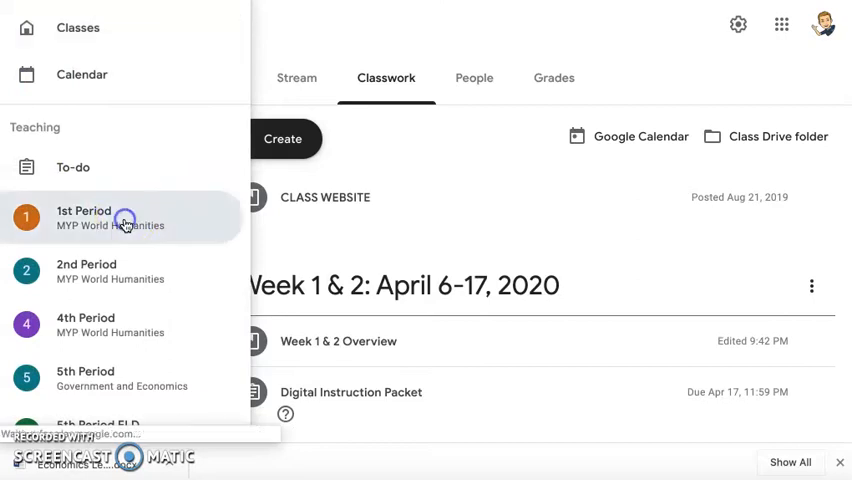
pyautogui.click(84, 218)
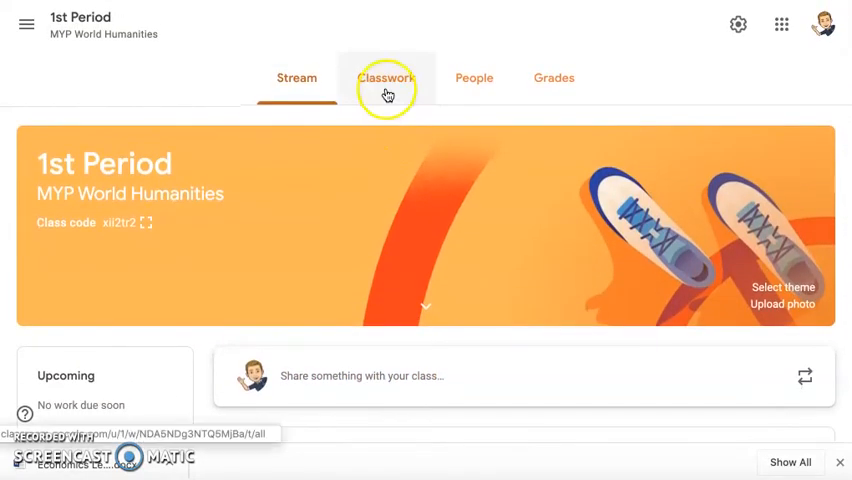
pyautogui.click(386, 78)
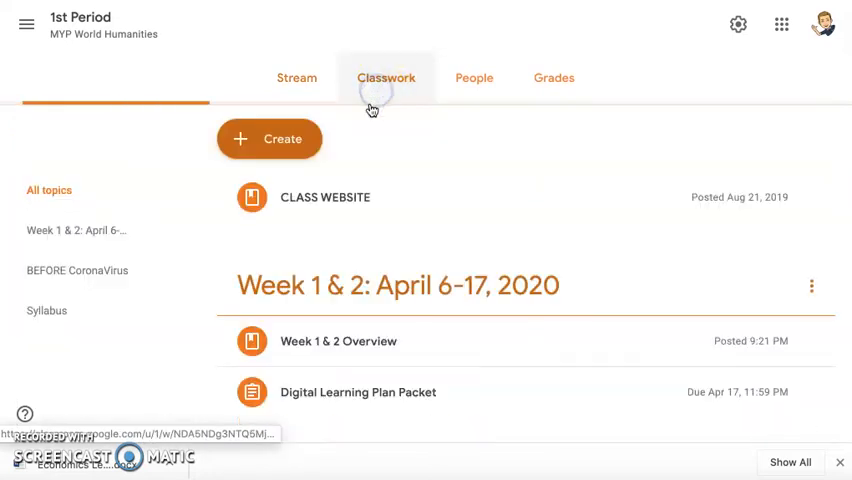
pyautogui.scroll(-3)
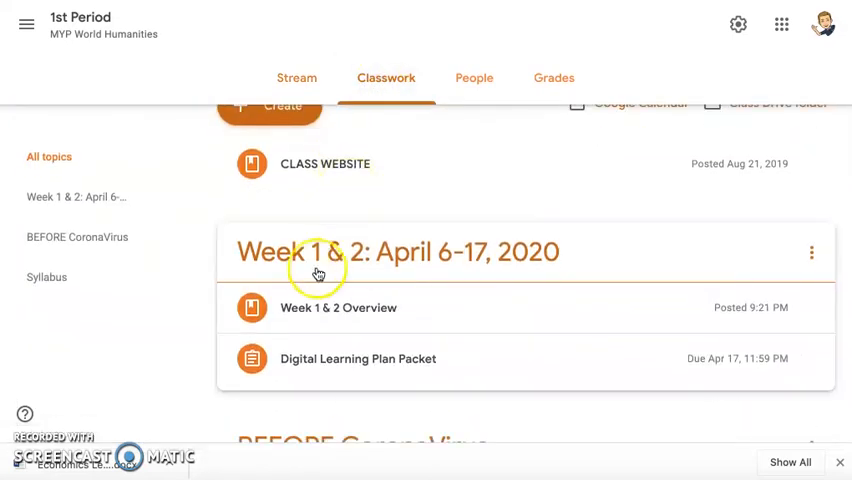
pyautogui.scroll(3)
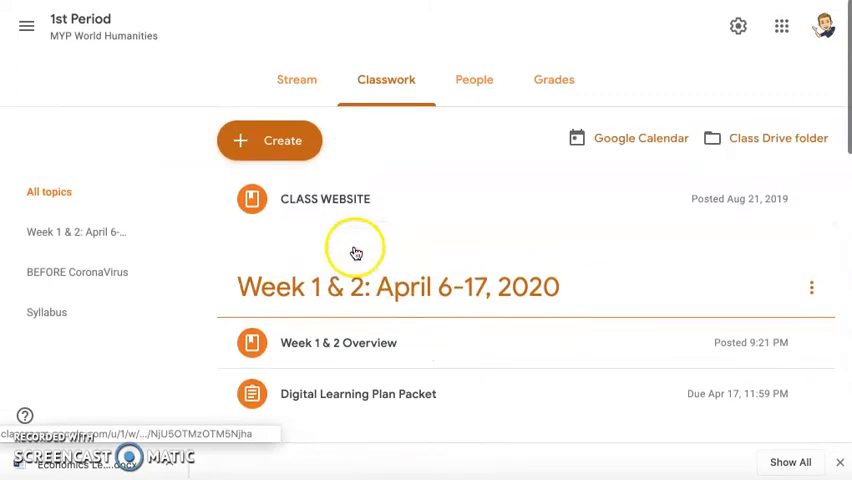
pyautogui.click(268, 140)
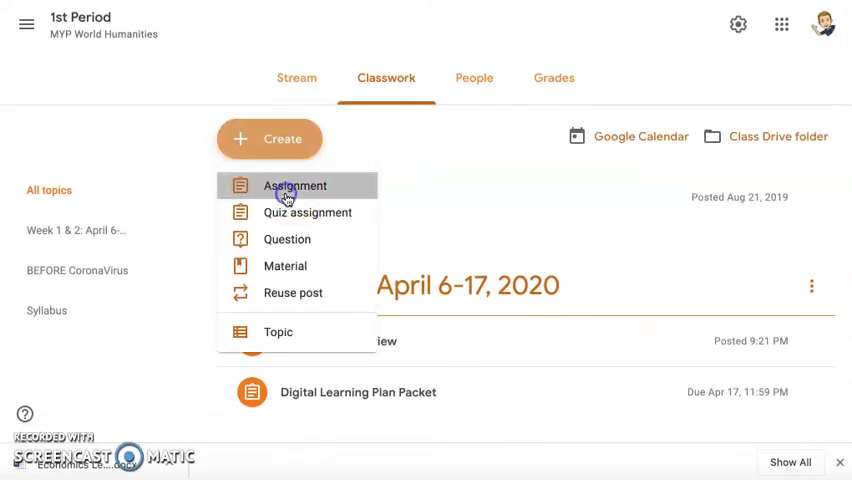
# - Start a new assignment titled 'Mein Kampf Group Analysis'
pyautogui.click(294, 186)
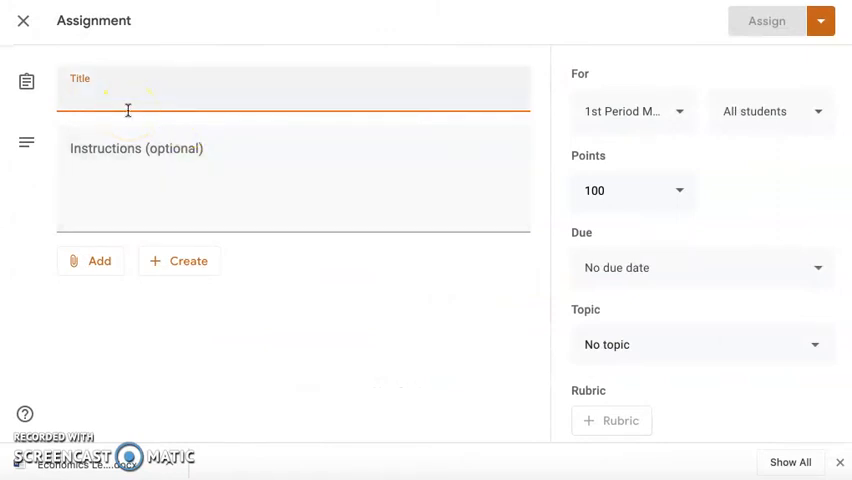
pyautogui.write('Meing')
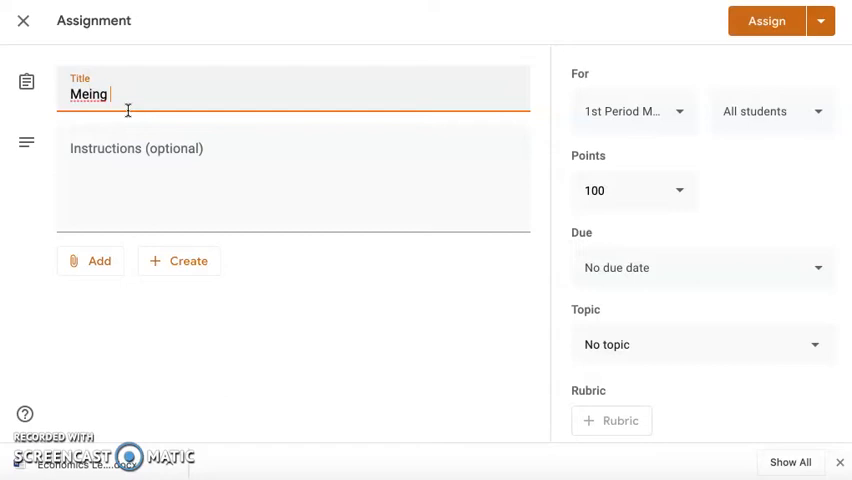
pyautogui.write('Mein Kampf')
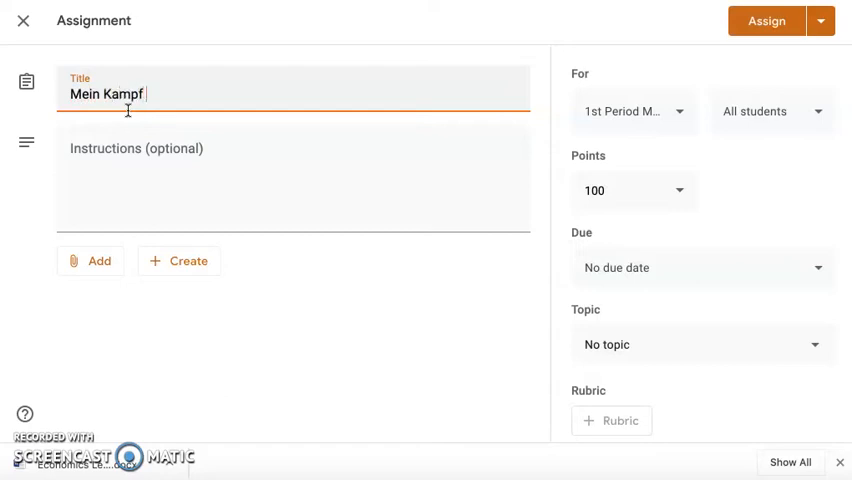
pyautogui.write('Group Analysis')
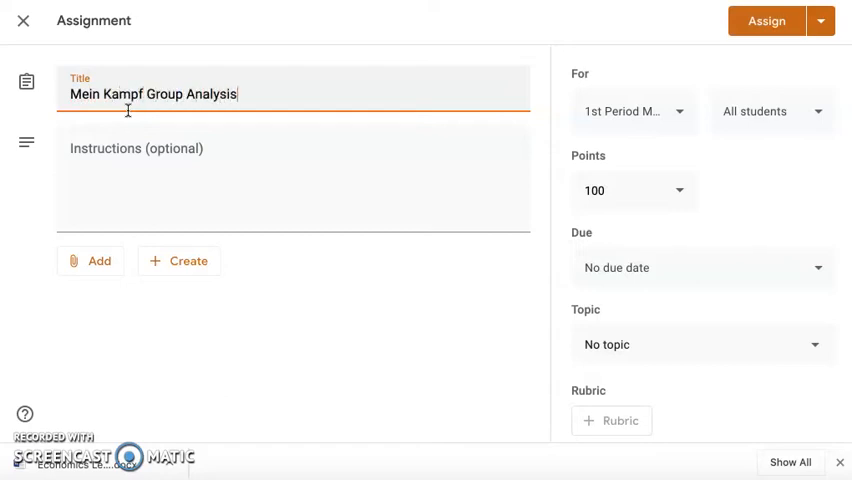
# - Fill the Instructions box with the group-document, individual-task and exit-ticket directions
pyautogui.click(292, 178)
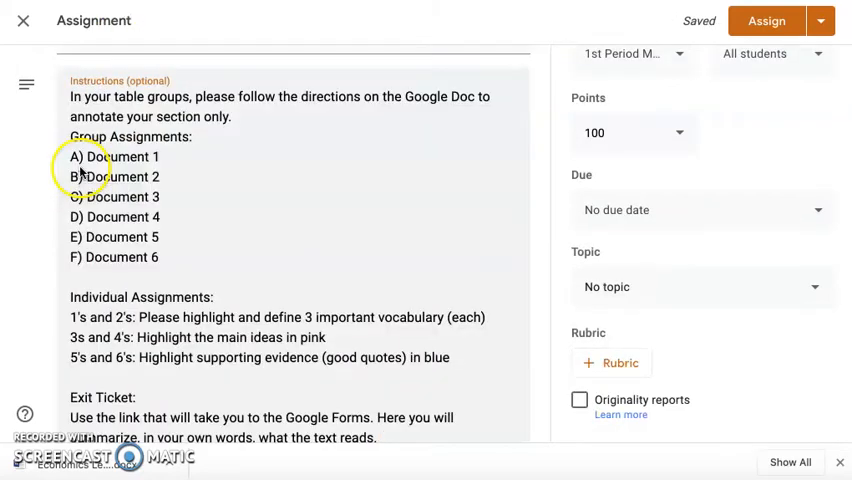
pyautogui.scroll(3)
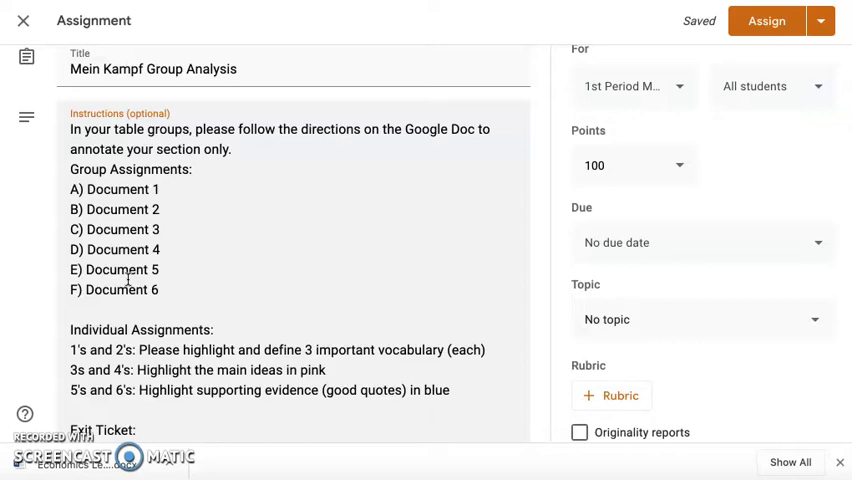
pyautogui.scroll(-3)
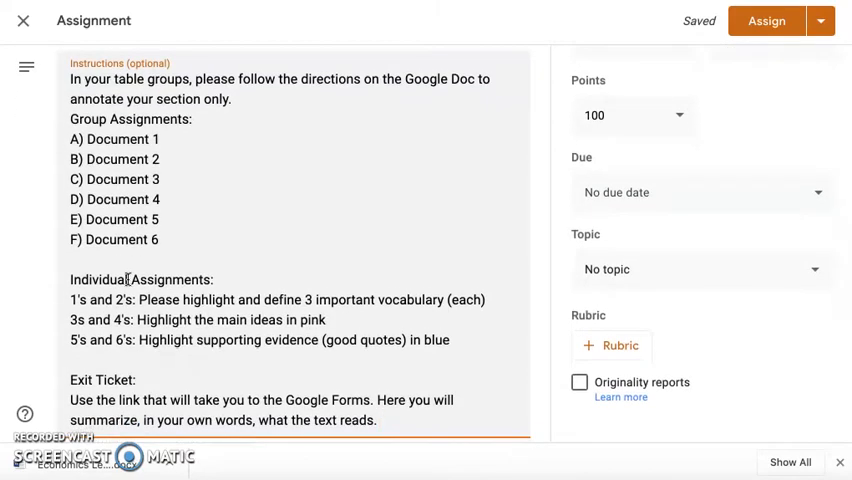
pyautogui.moveTo(72, 272)
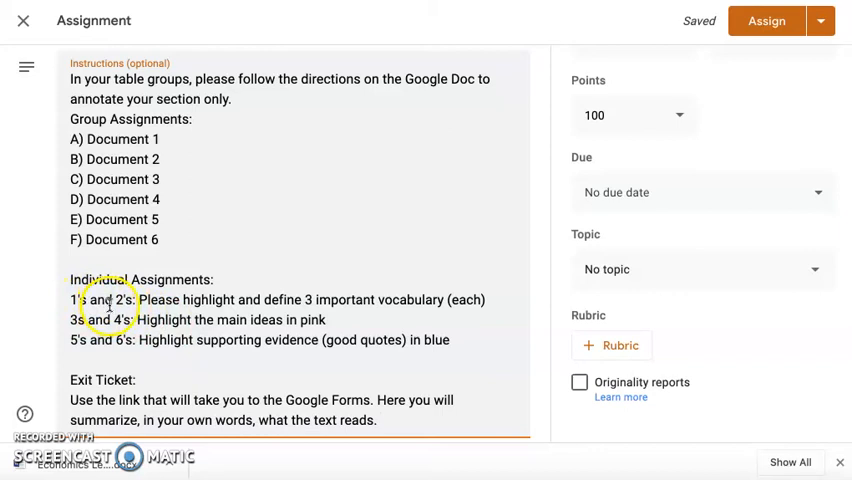
pyautogui.moveTo(128, 236)
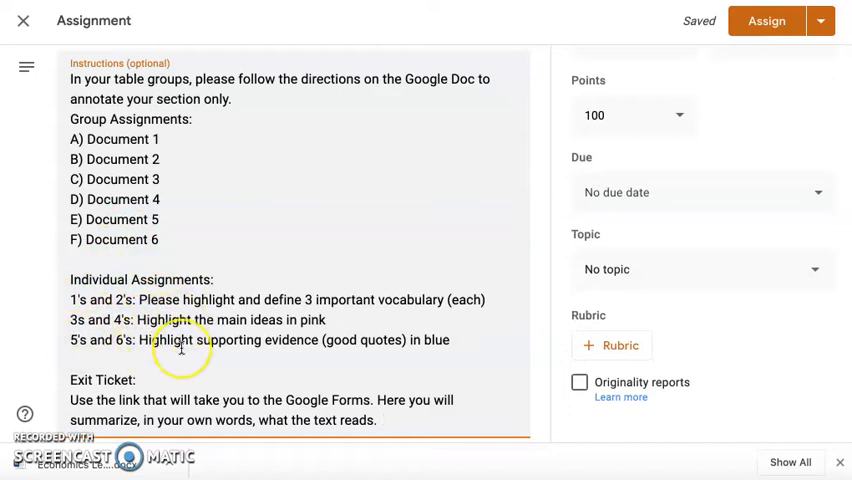
pyautogui.scroll(-3)
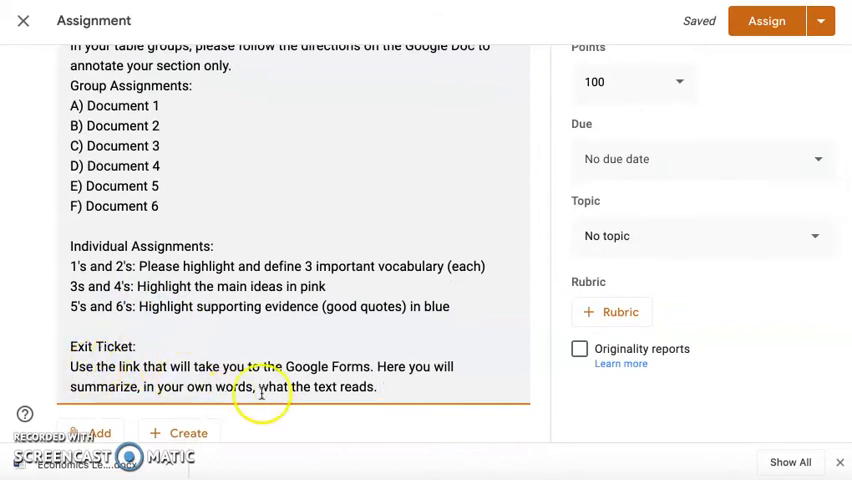
pyautogui.moveTo(378, 388)
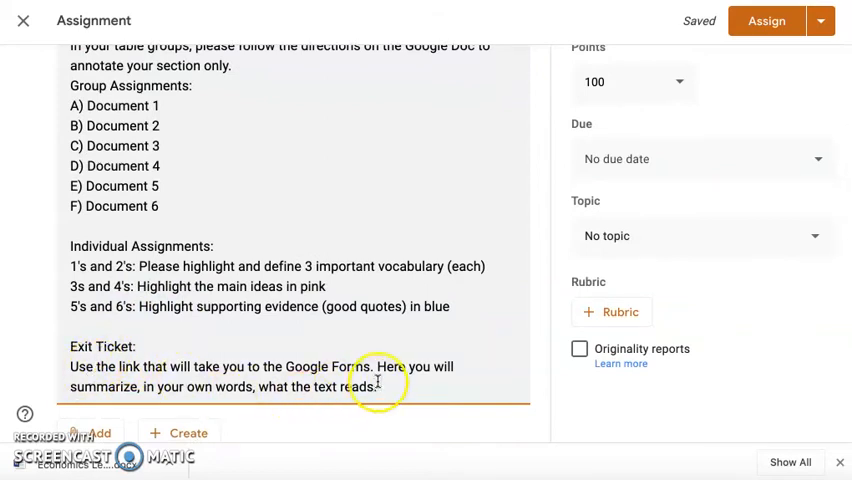
pyautogui.scroll(3)
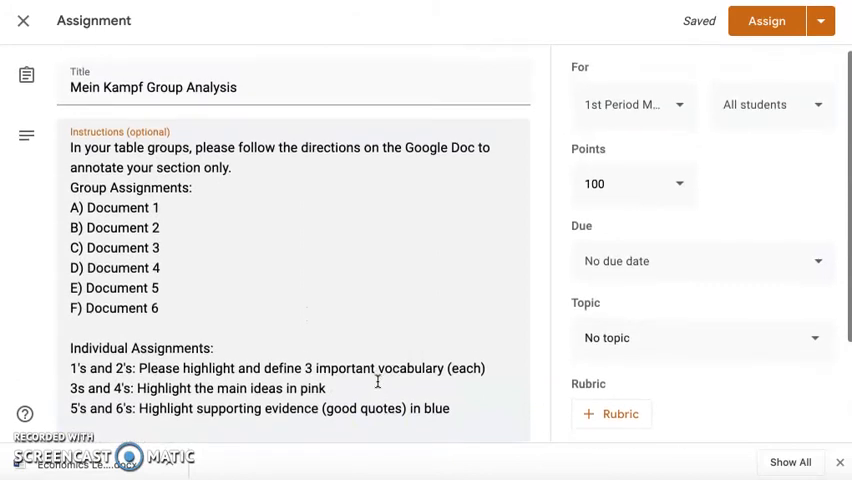
pyautogui.scroll(-3)
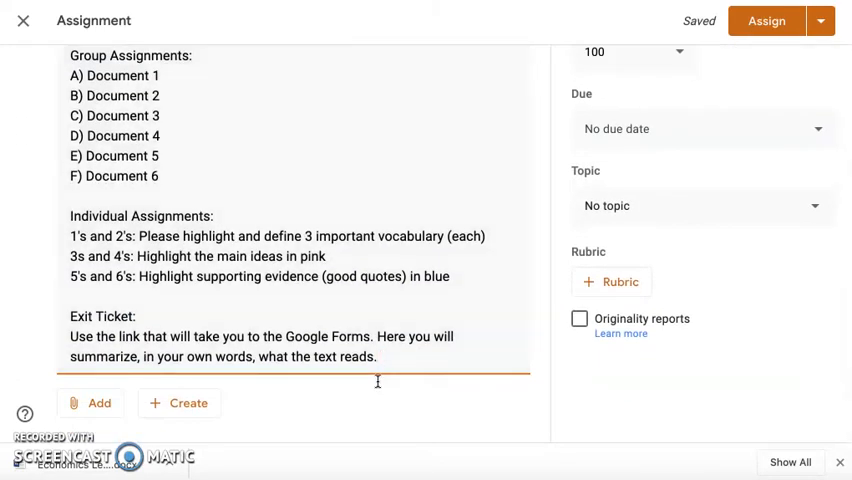
pyautogui.moveTo(130, 136)
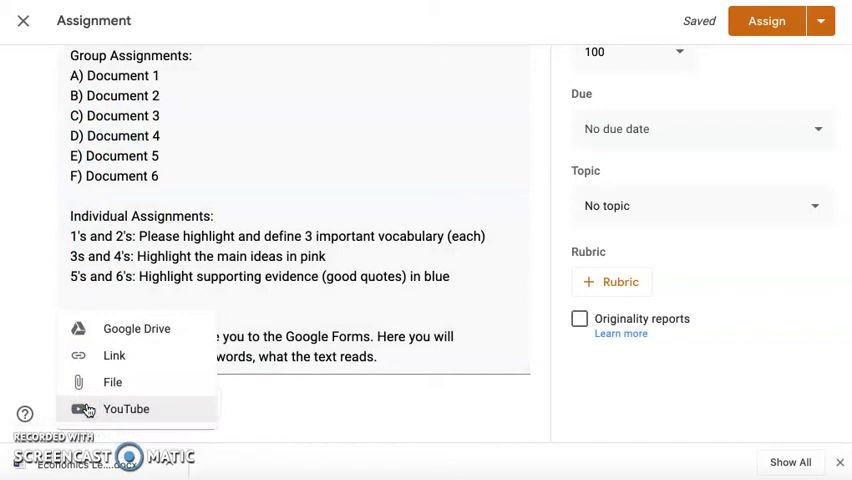
pyautogui.moveTo(136, 328)
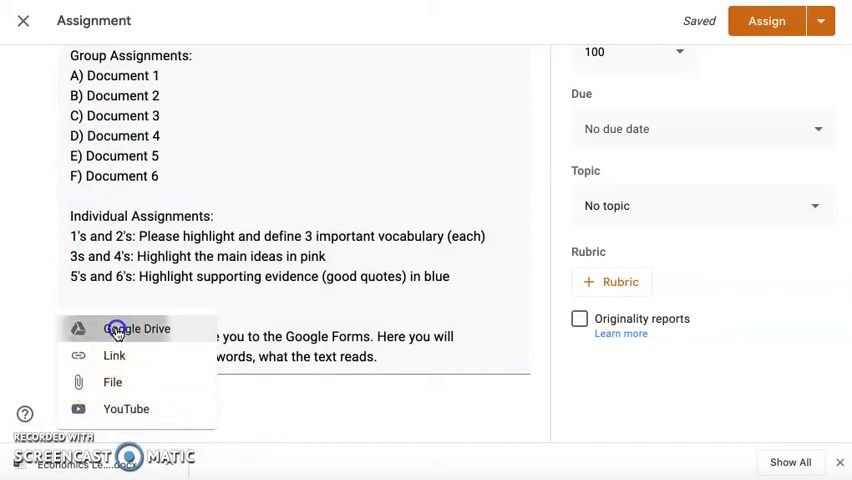
# - Attach the lettered excerpt docs A) through F) from Google Drive's Recent list
pyautogui.click(136, 328)
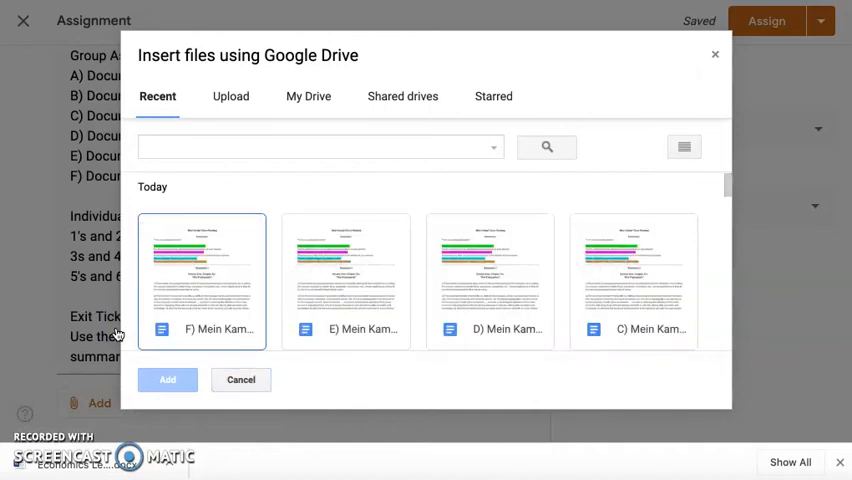
pyautogui.scroll(-3)
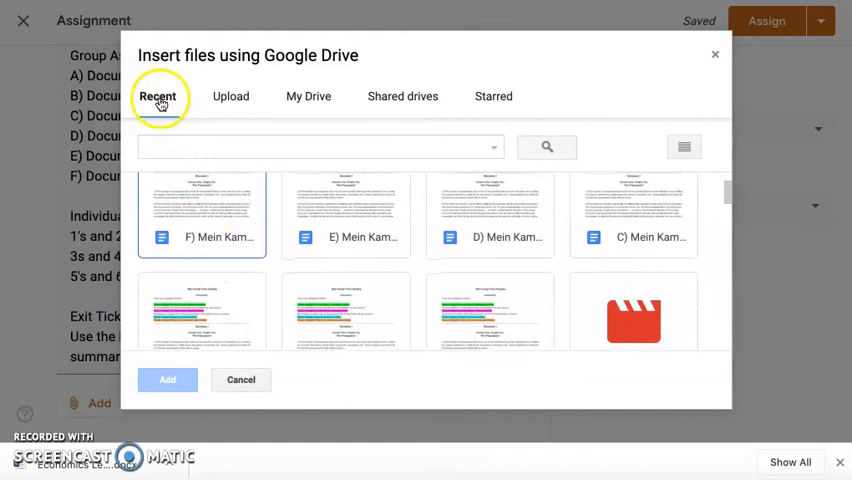
pyautogui.moveTo(240, 184)
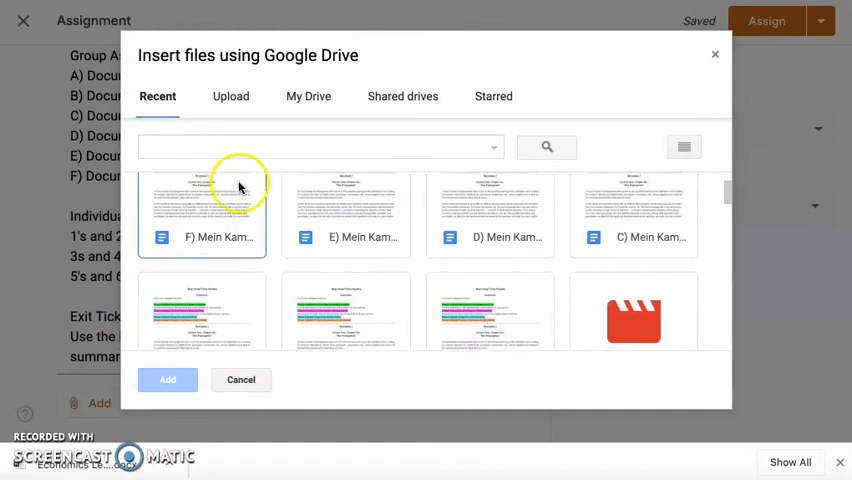
pyautogui.moveTo(214, 222)
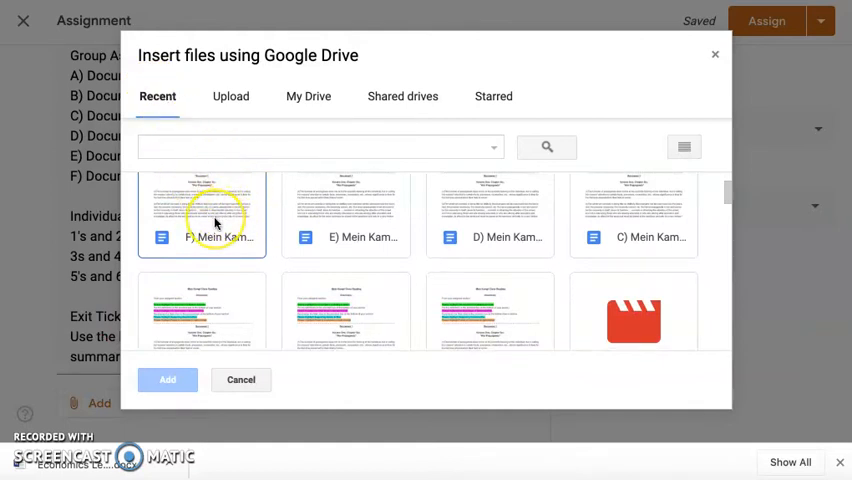
pyautogui.scroll(-3)
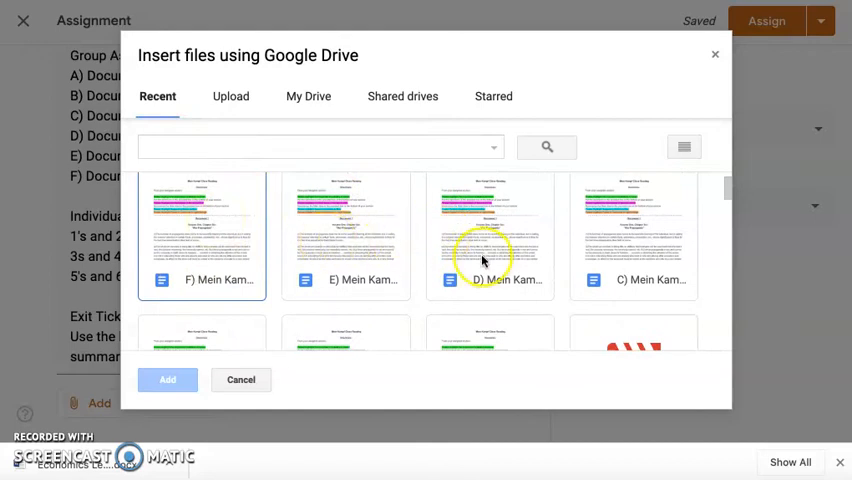
pyautogui.scroll(-3)
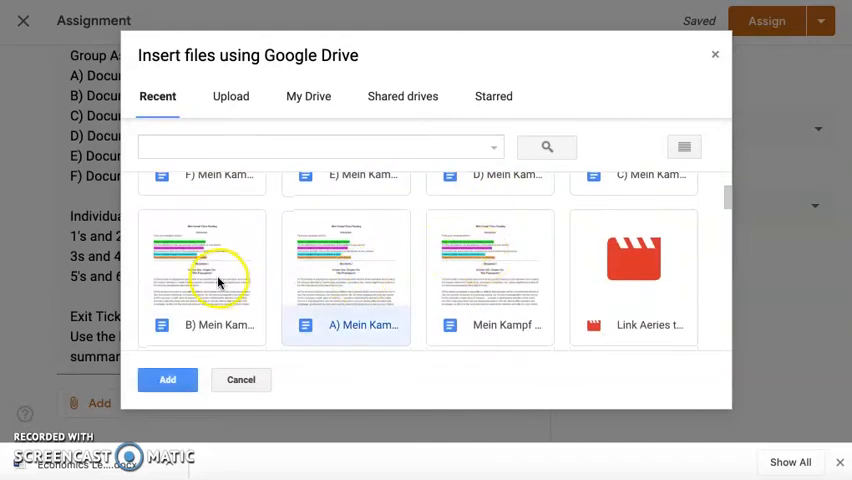
pyautogui.moveTo(484, 324)
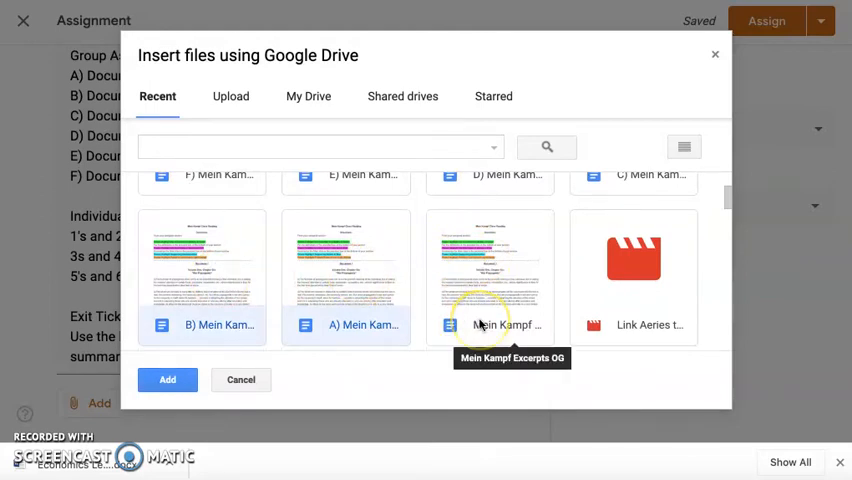
pyautogui.scroll(3)
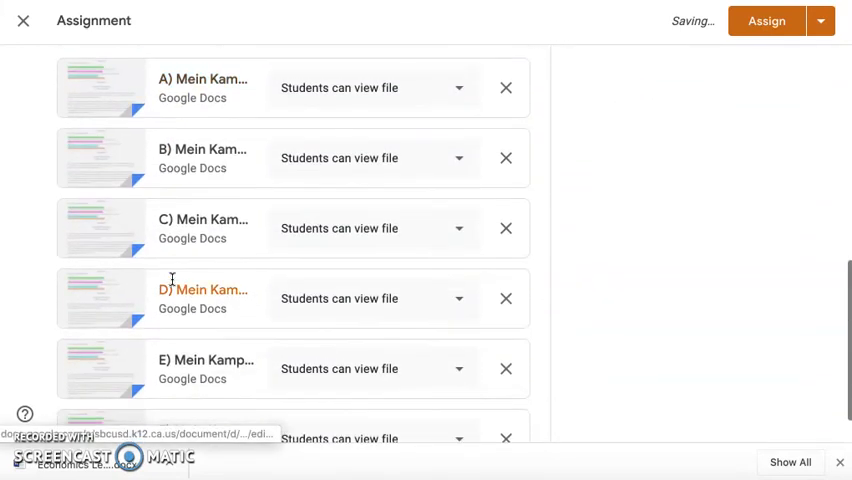
# - Set the attached lettered docs, including A and E, to 'Students can edit file'
pyautogui.scroll(3)
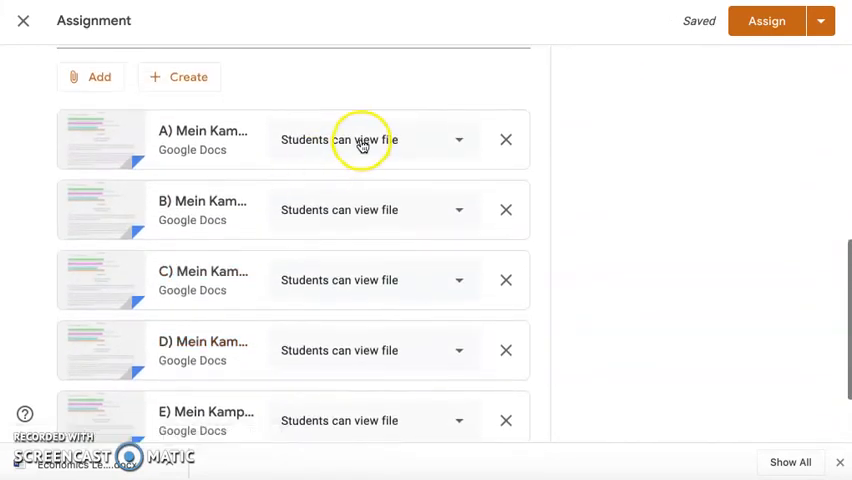
pyautogui.moveTo(436, 156)
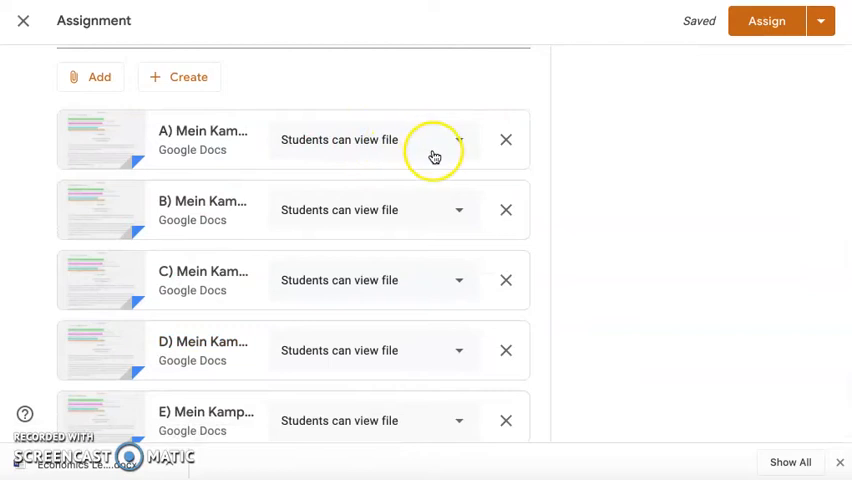
pyautogui.click(458, 140)
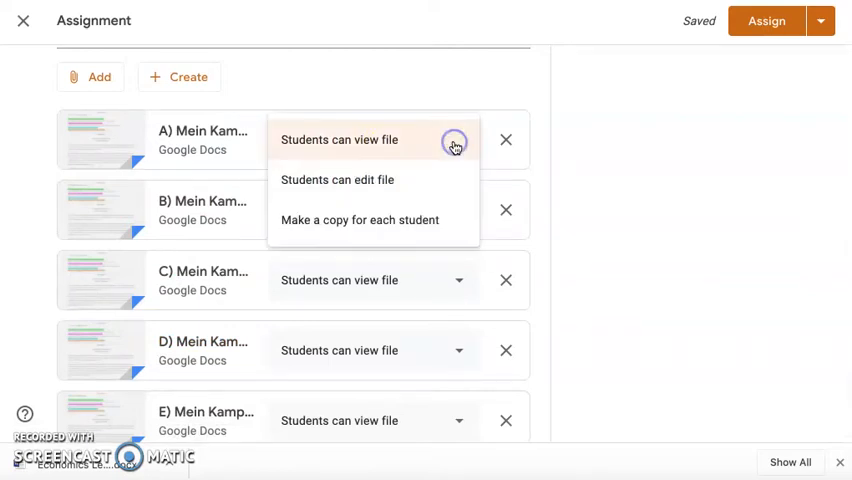
pyautogui.moveTo(424, 232)
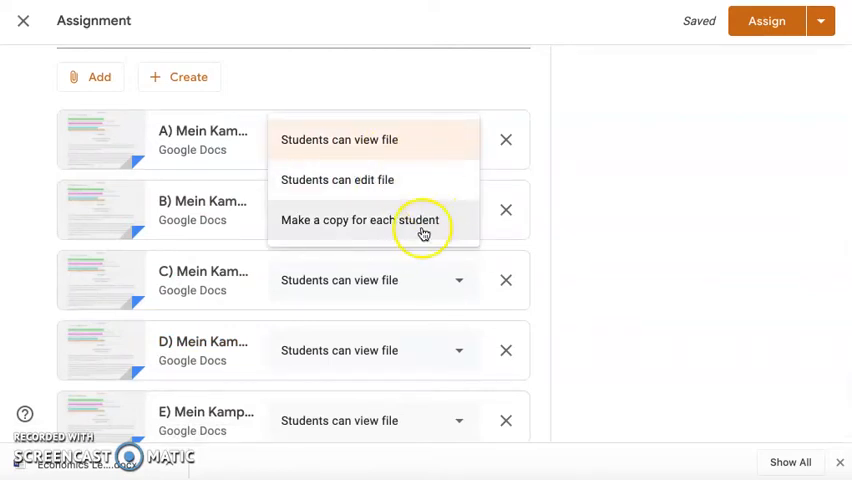
pyautogui.moveTo(438, 220)
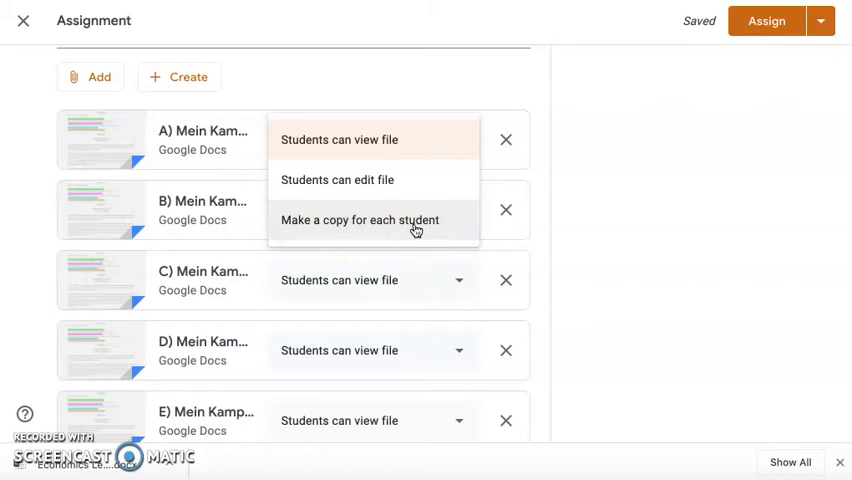
pyautogui.moveTo(164, 168)
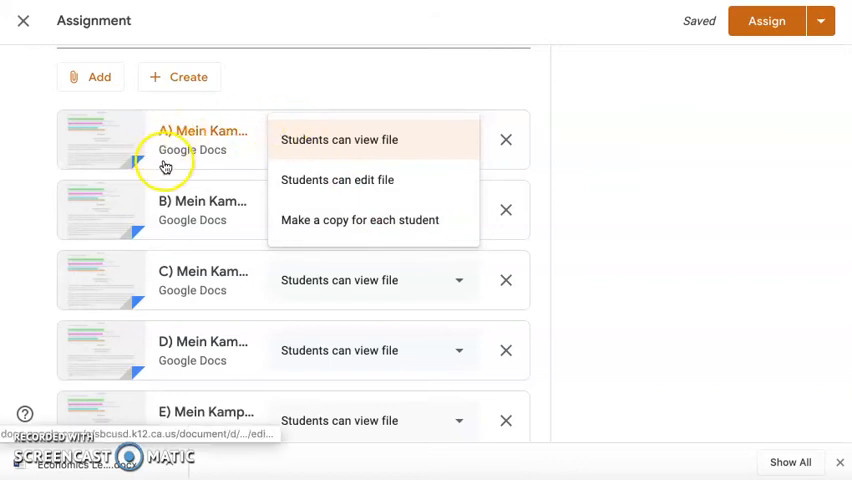
pyautogui.moveTo(308, 186)
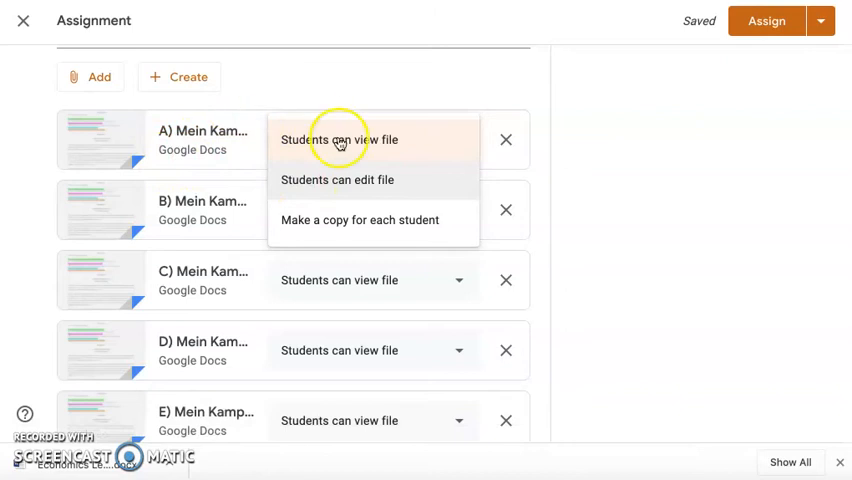
pyautogui.click(336, 180)
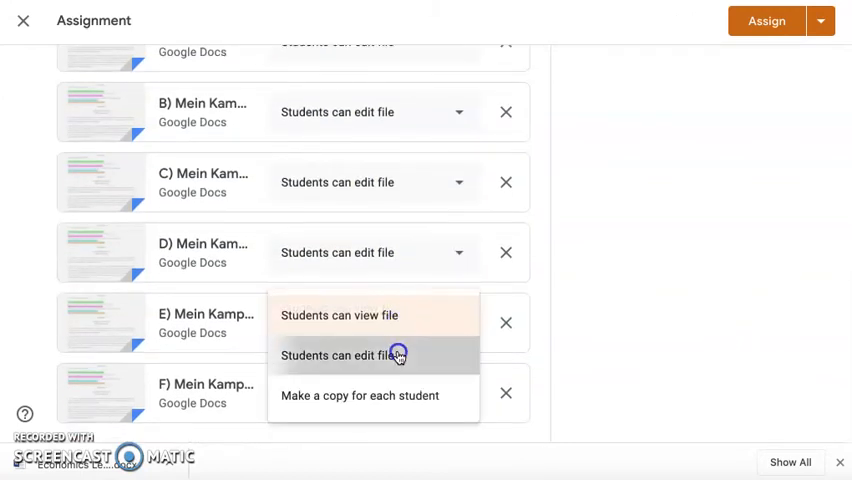
pyautogui.click(336, 356)
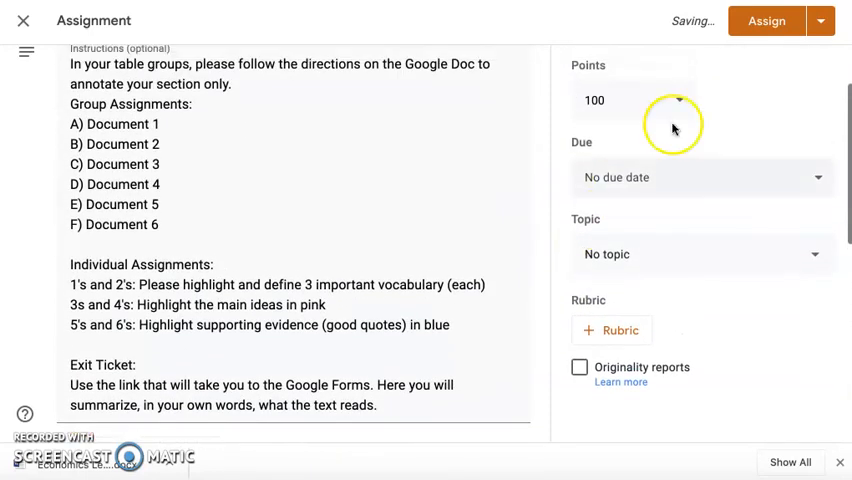
pyautogui.moveTo(576, 212)
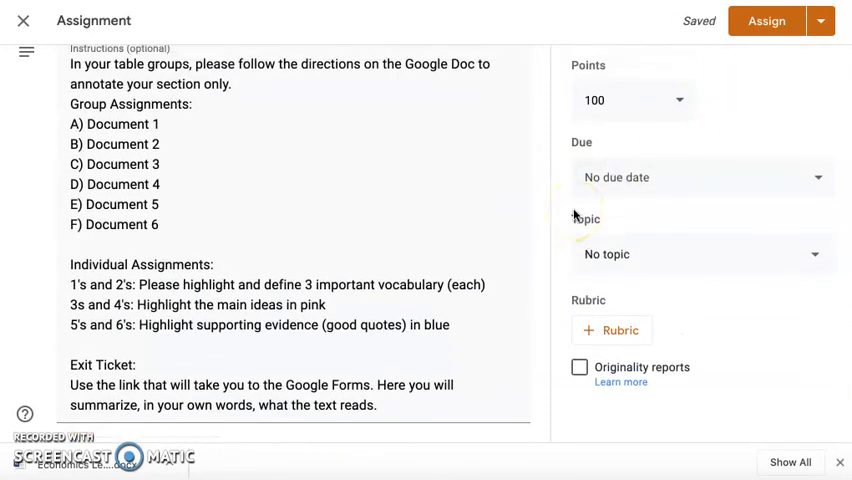
pyautogui.scroll(-3)
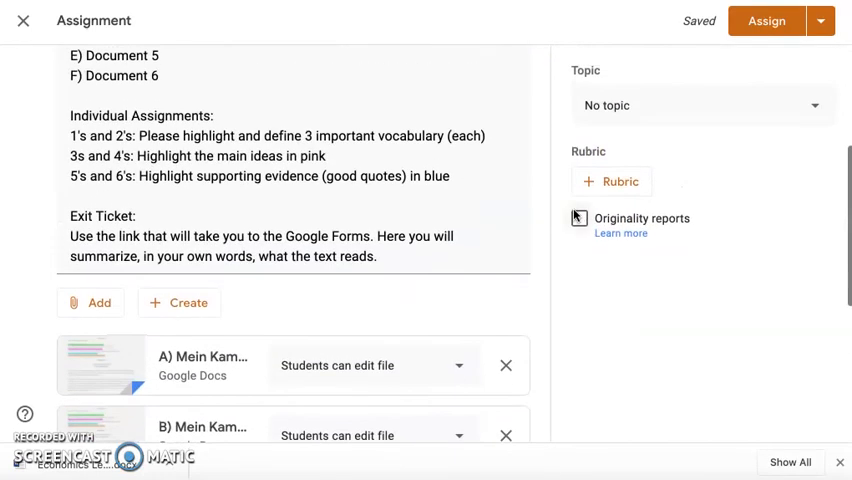
pyautogui.scroll(3)
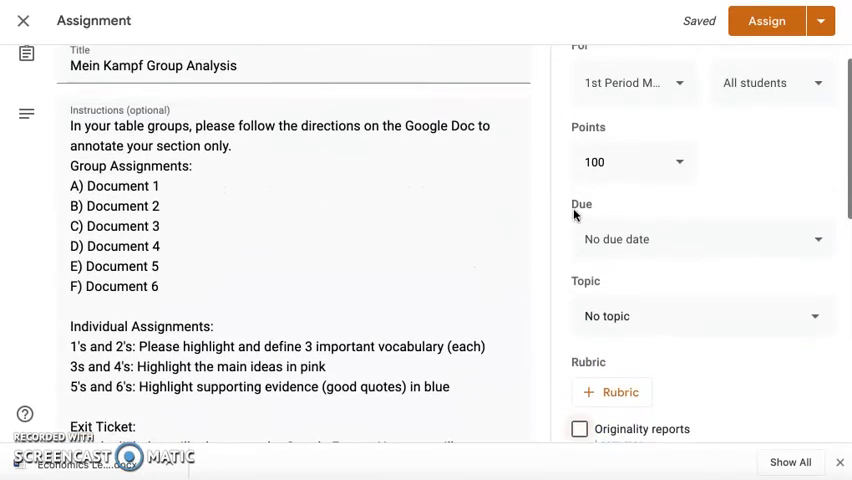
pyautogui.scroll(3)
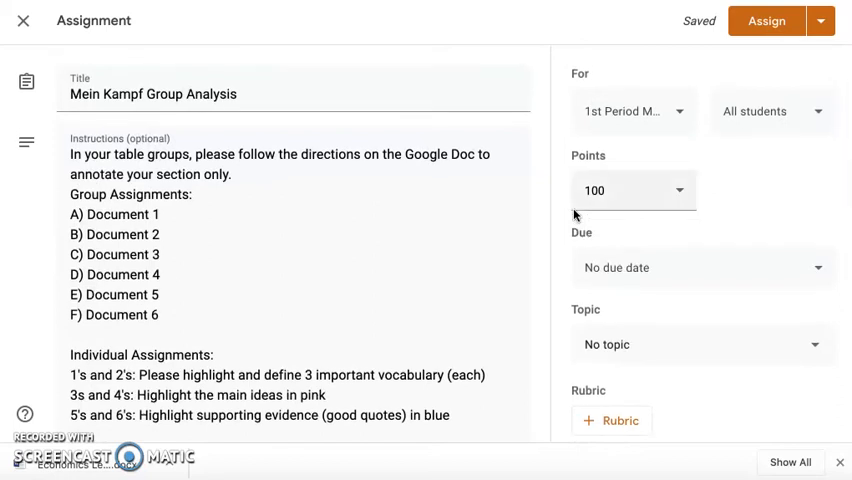
pyautogui.moveTo(668, 112)
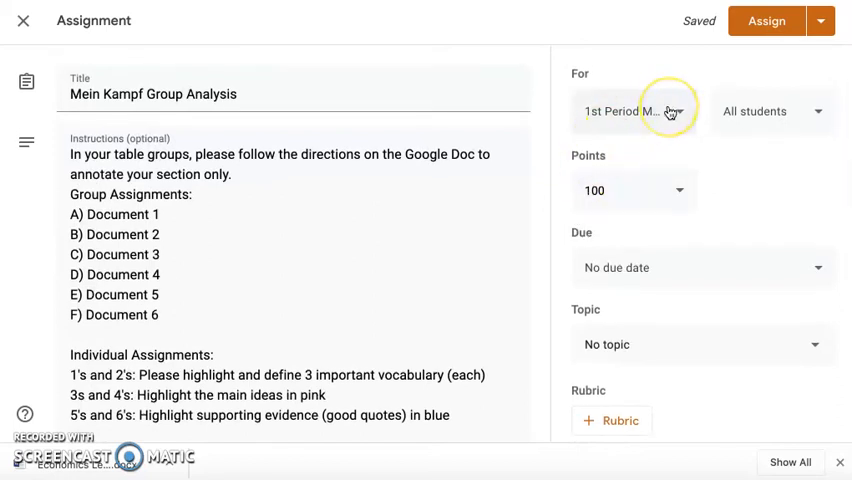
pyautogui.scroll(-3)
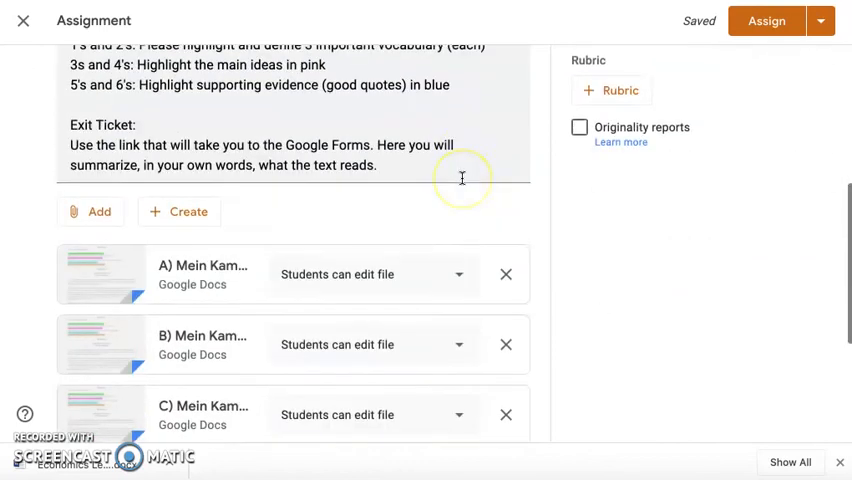
pyautogui.scroll(-3)
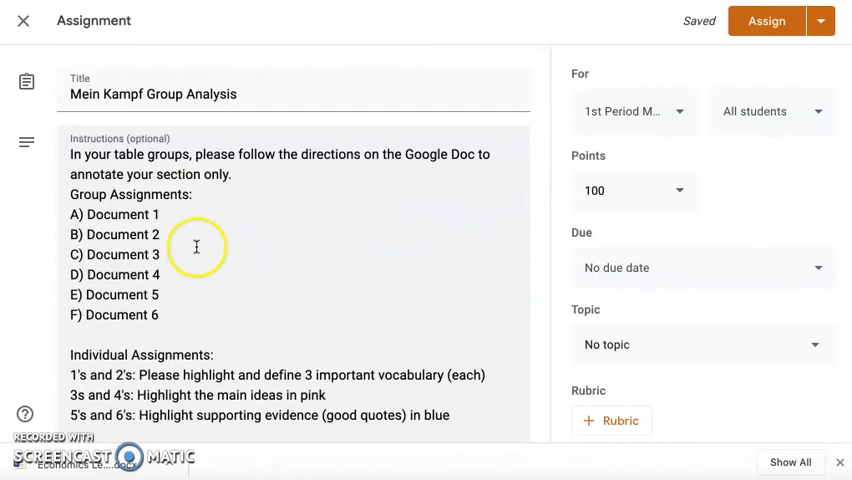
pyautogui.moveTo(72, 216)
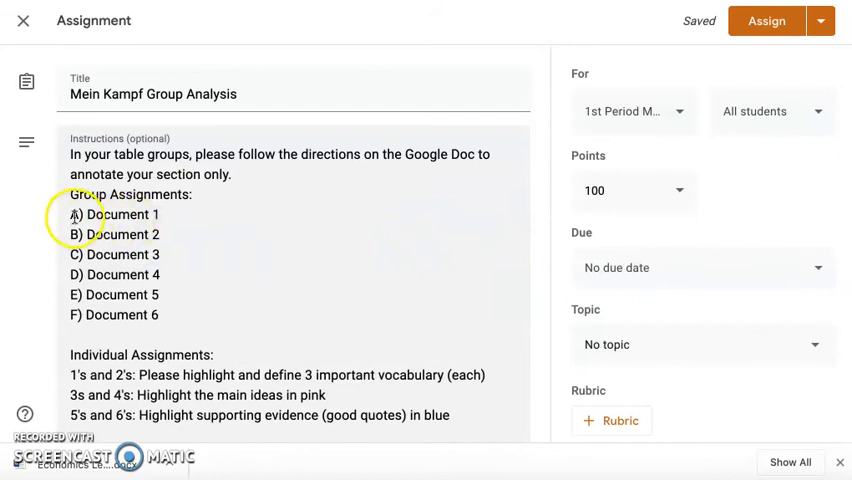
pyautogui.scroll(-3)
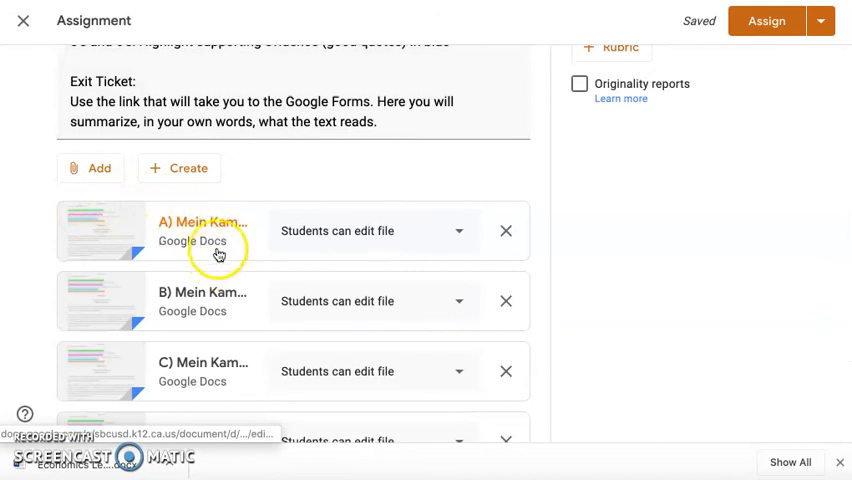
pyautogui.scroll(3)
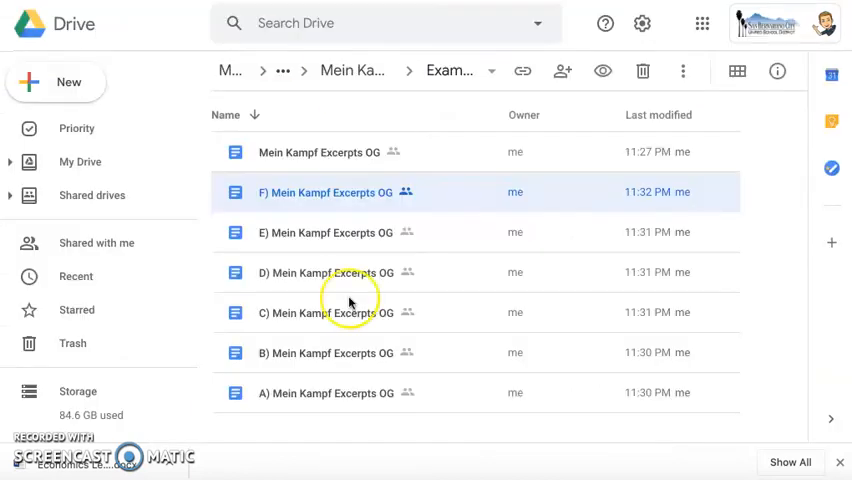
pyautogui.moveTo(324, 192)
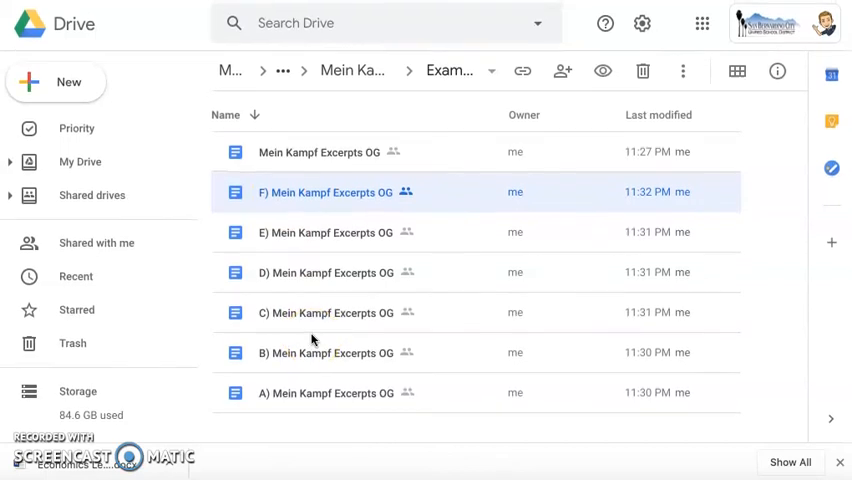
pyautogui.moveTo(308, 308)
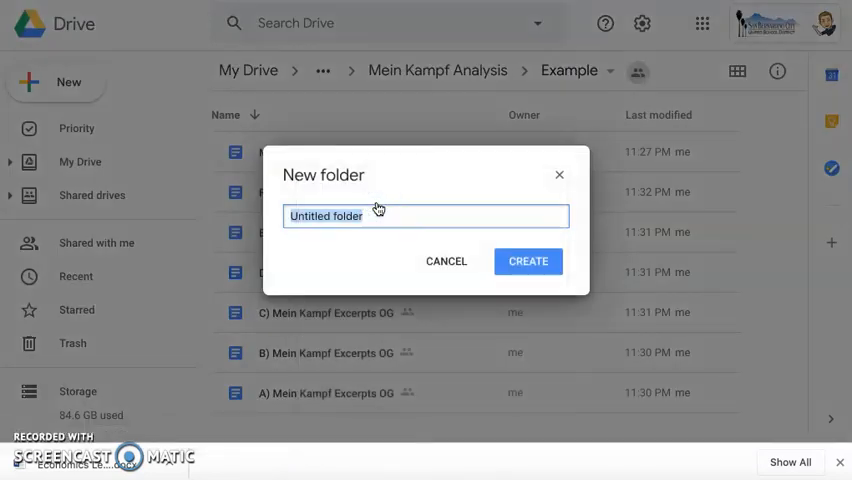
# - Create a '1st Period' folder and move the six lettered excerpt docs into it
pyautogui.write('1st Peri')
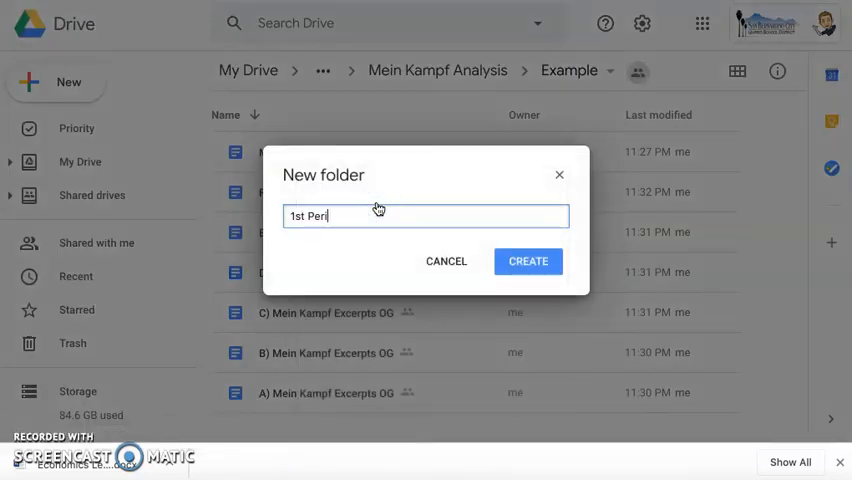
pyautogui.click(528, 260)
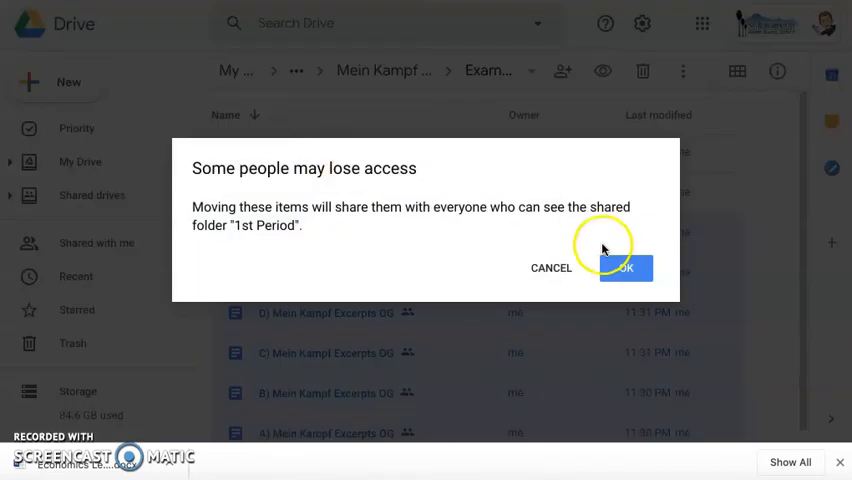
pyautogui.click(624, 268)
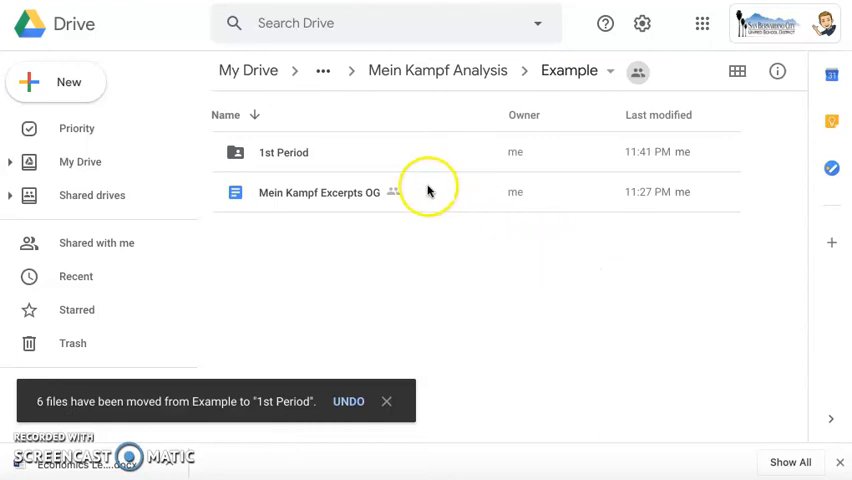
pyautogui.moveTo(316, 208)
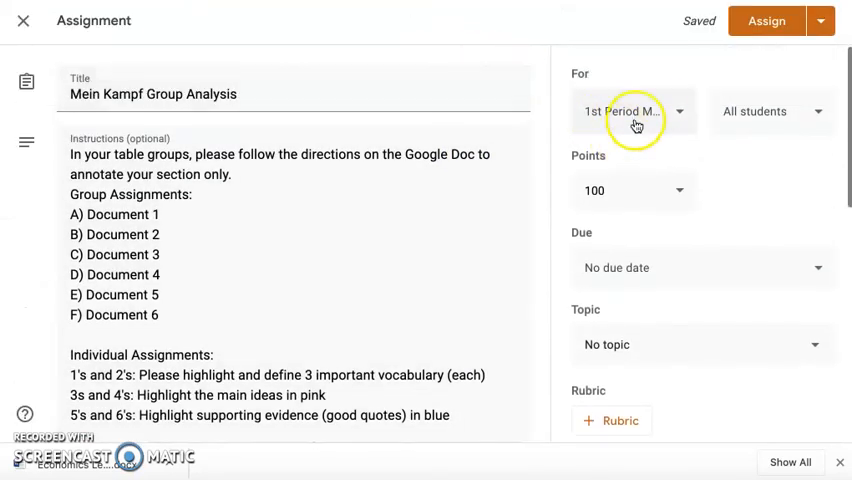
# - Return to the Classroom assignment tab showing its student-editable lettered docs
pyautogui.click(636, 112)
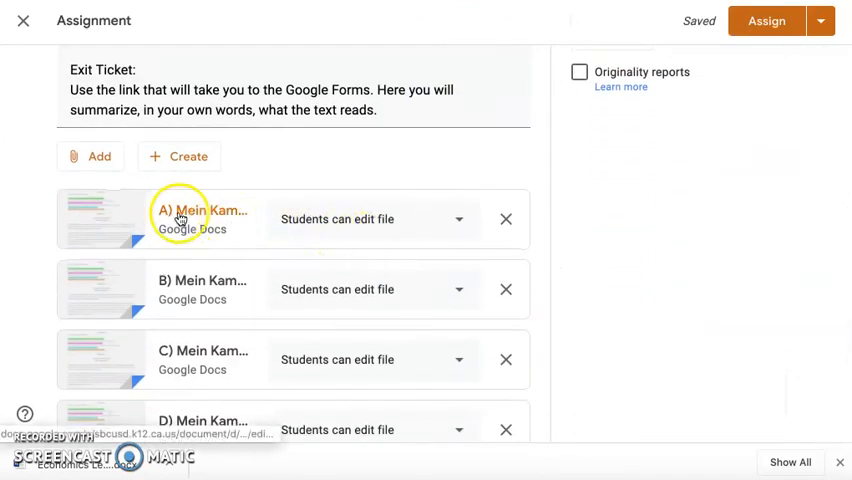
pyautogui.moveTo(276, 126)
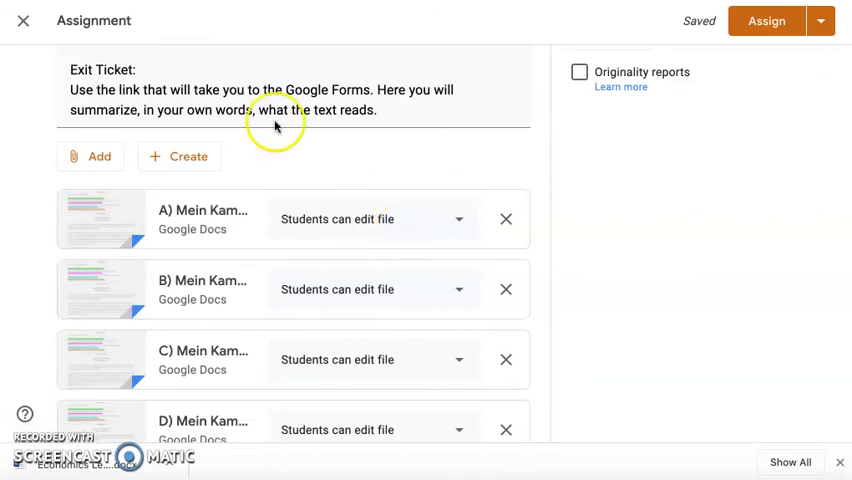